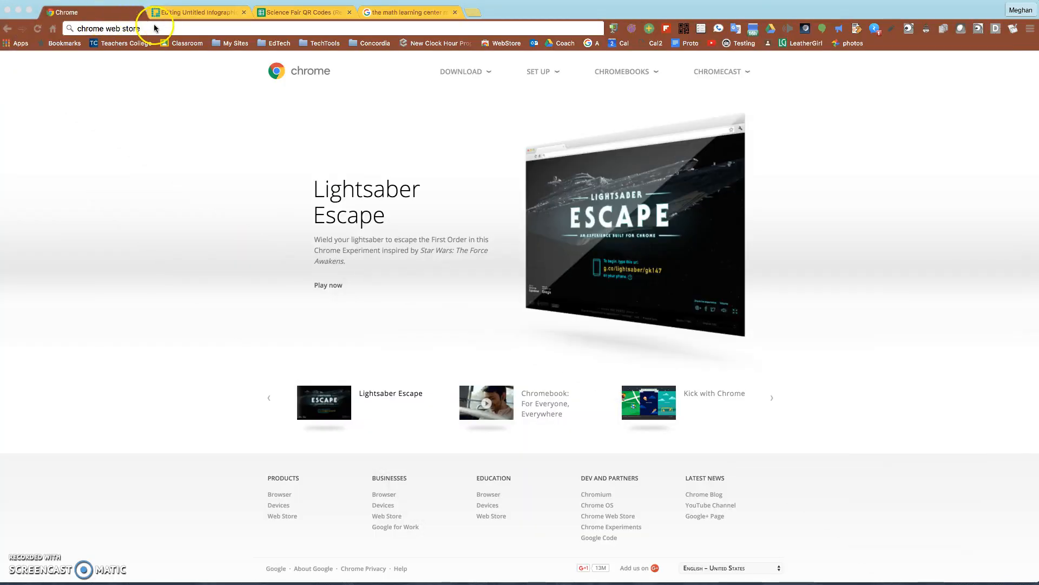
Run the 'chrome web store' search and open the Chrome Web Store Apps result
key(Return)
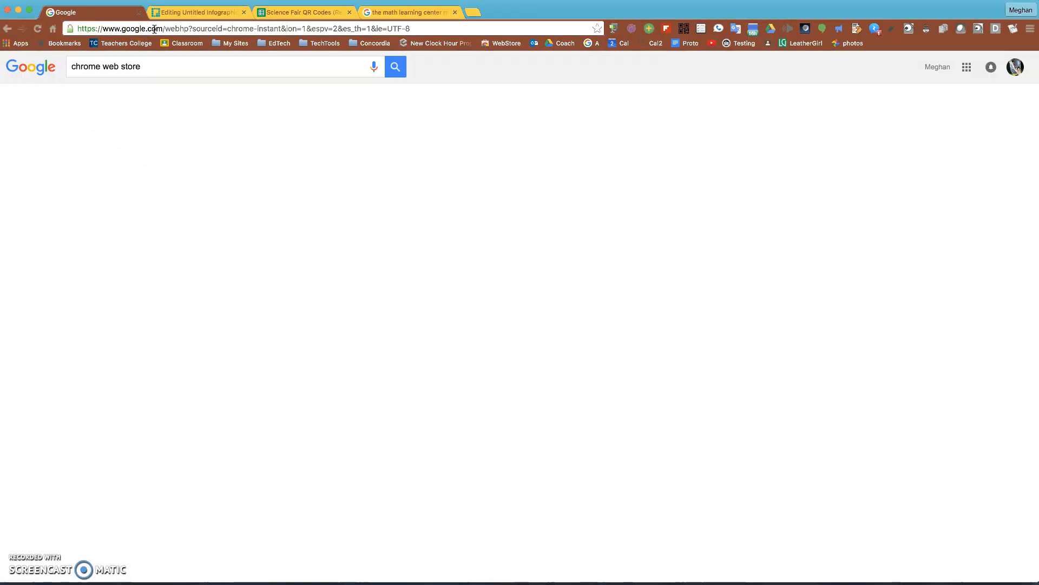
click(394, 66)
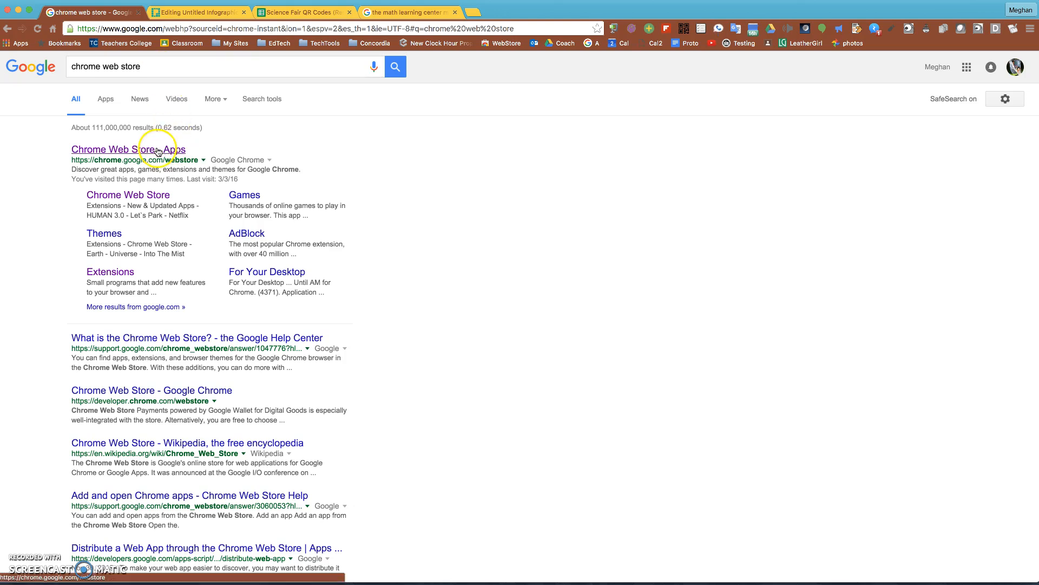
click(127, 149)
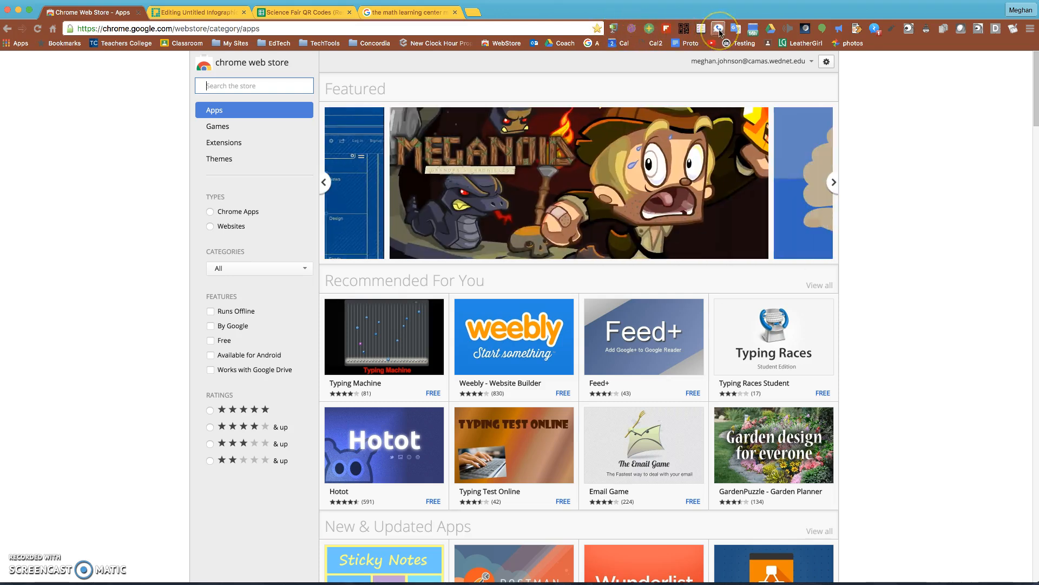
mouse_move(772, 30)
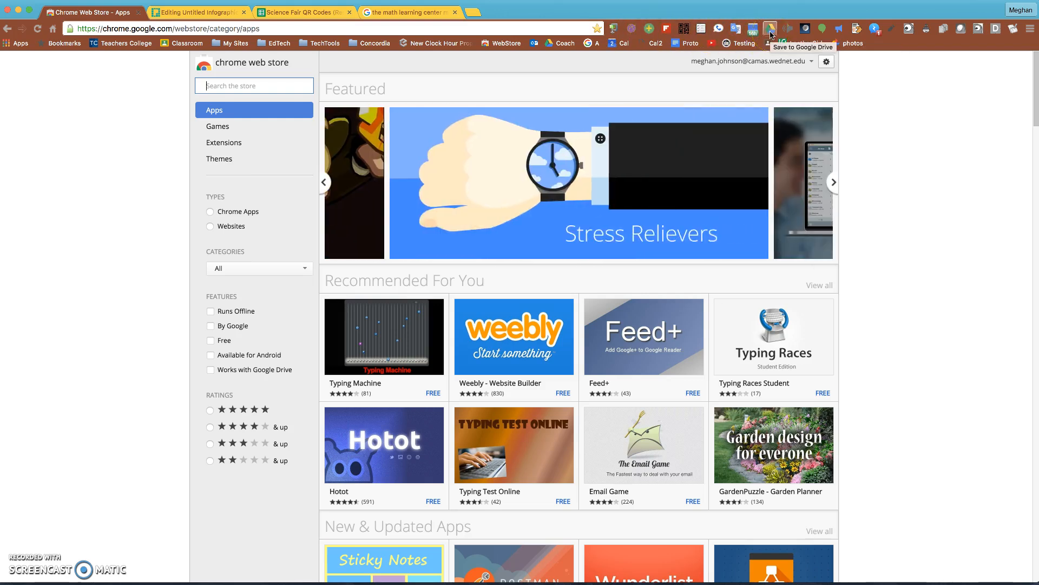
mouse_move(253, 86)
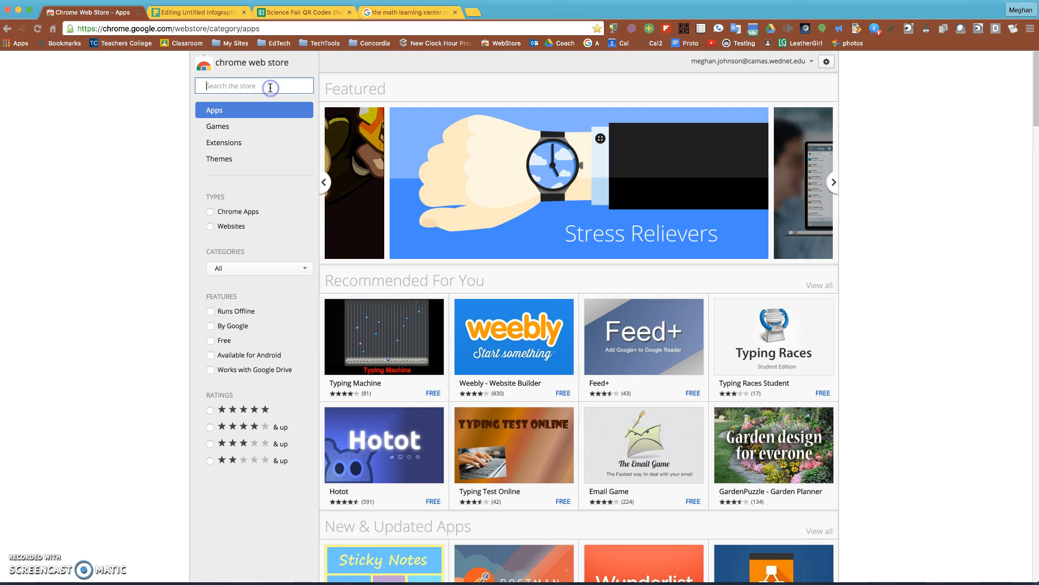
Search the store for 'screencastify' via the suggestion and show its results
text(screenc)
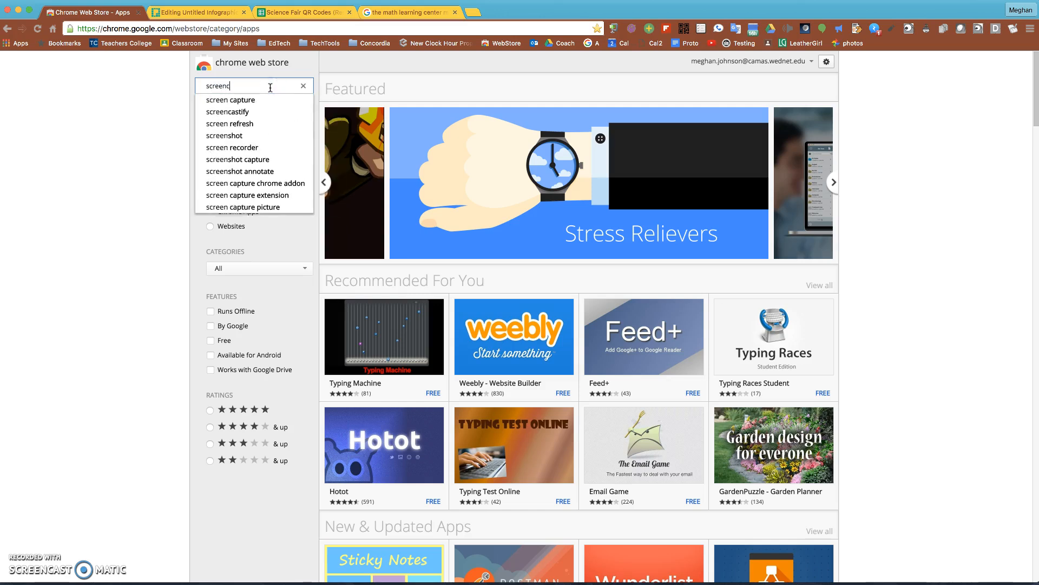
click(227, 112)
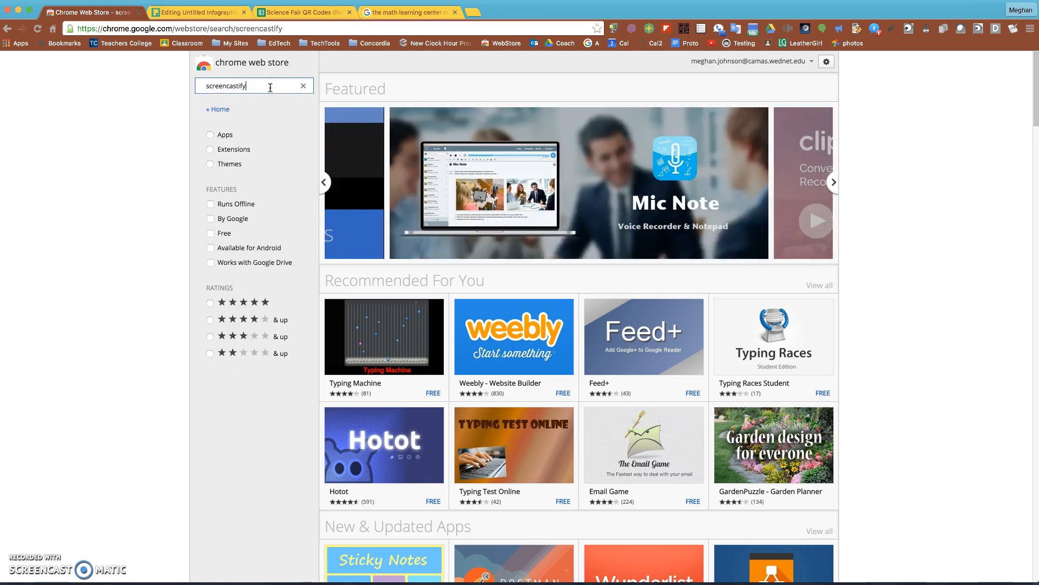
key(Return)
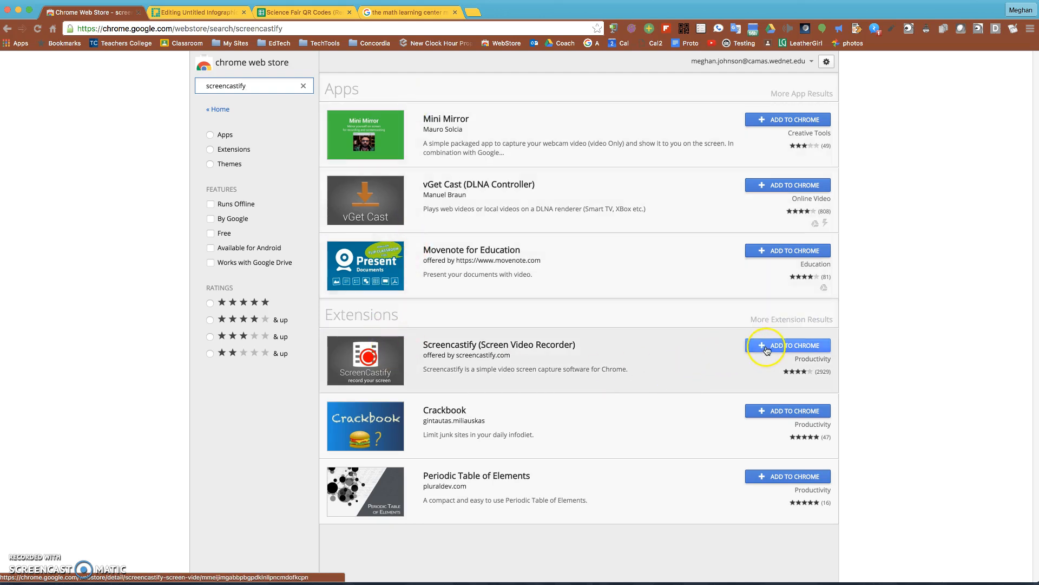
Add the Screencastify extension to Chrome, confirm the install and dismiss the added notice
click(787, 345)
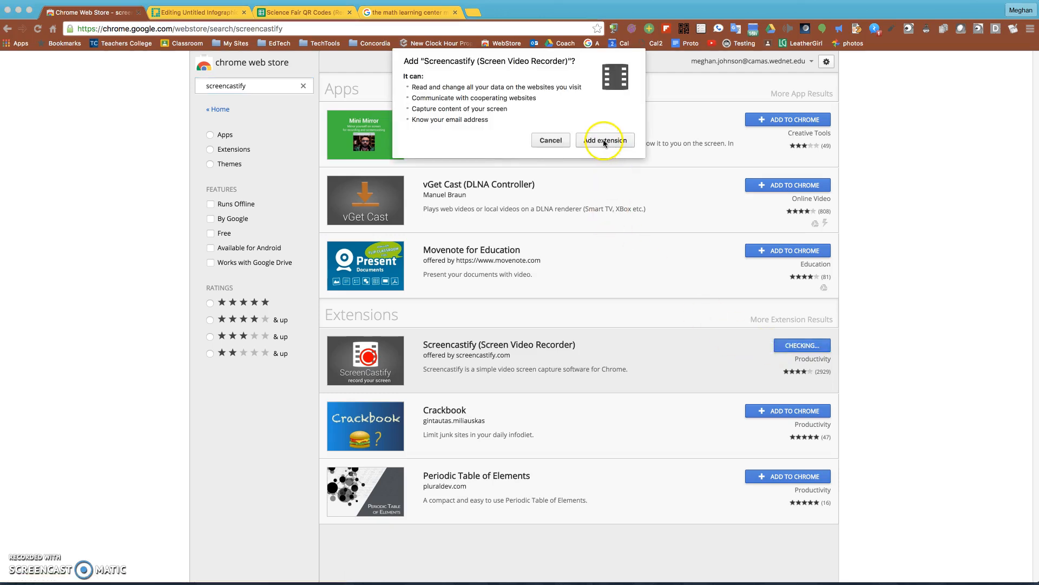
click(603, 139)
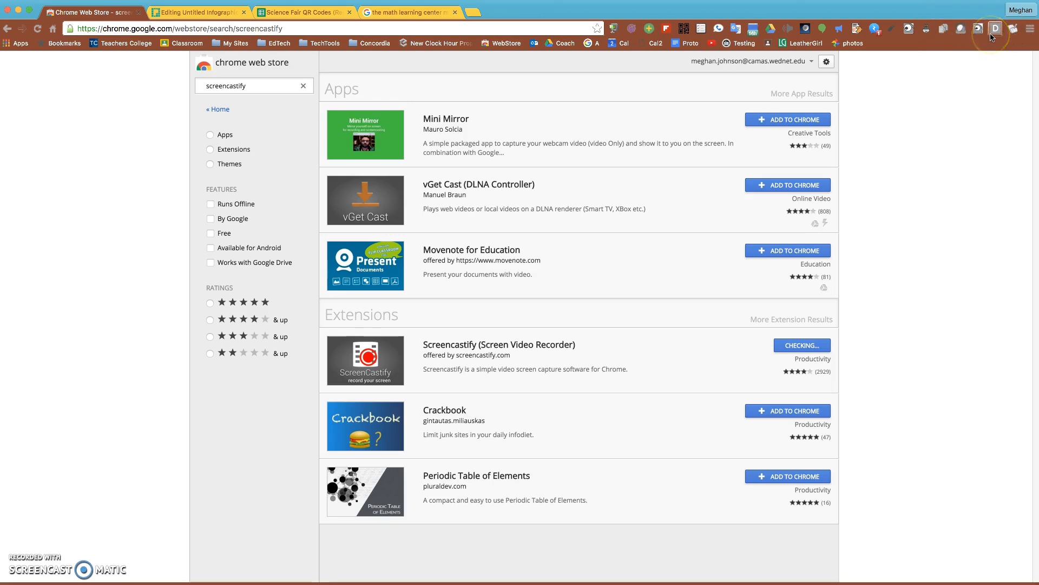
mouse_move(995, 28)
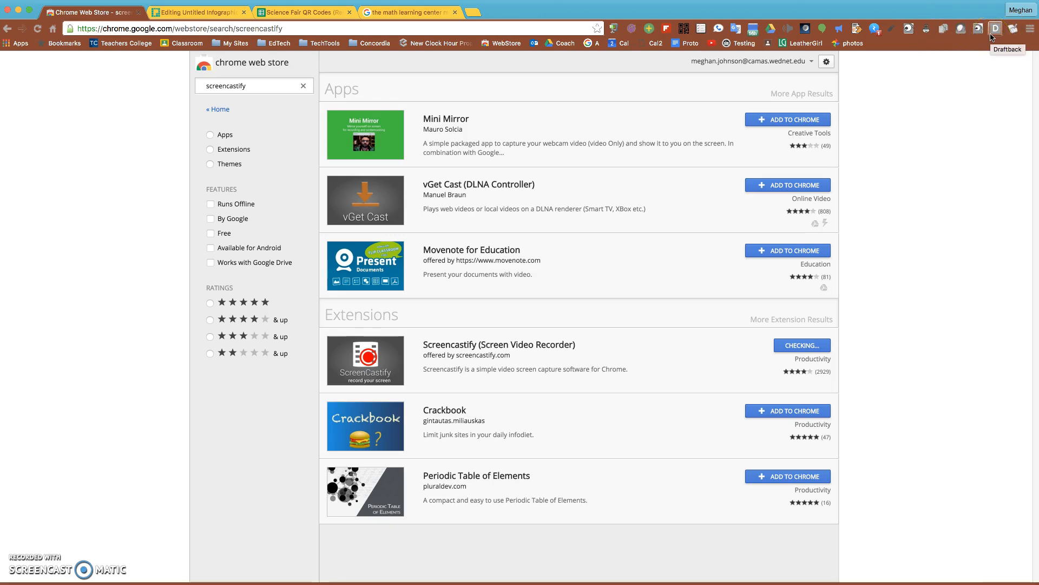
click(801, 345)
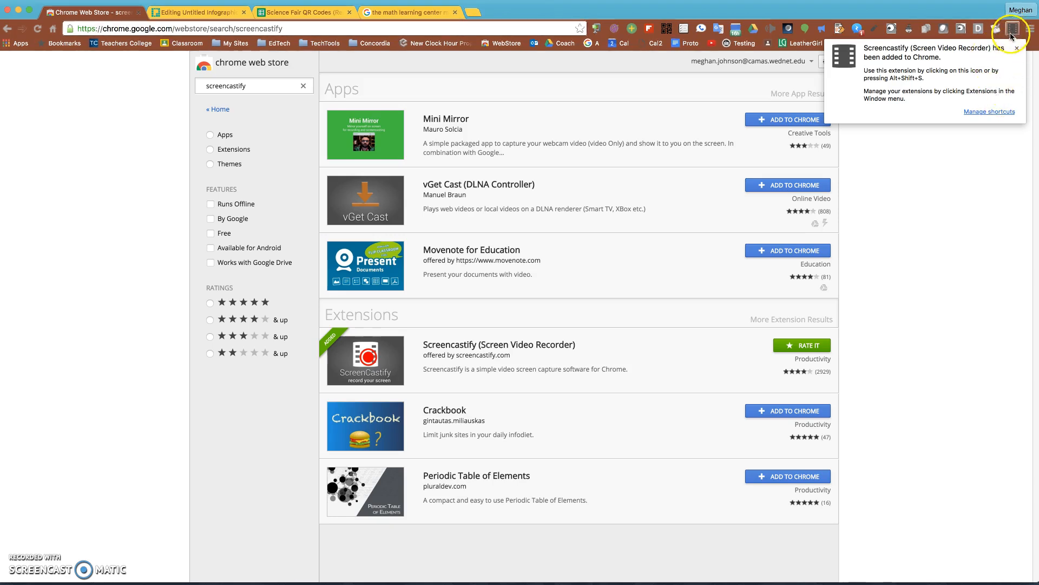
click(1016, 48)
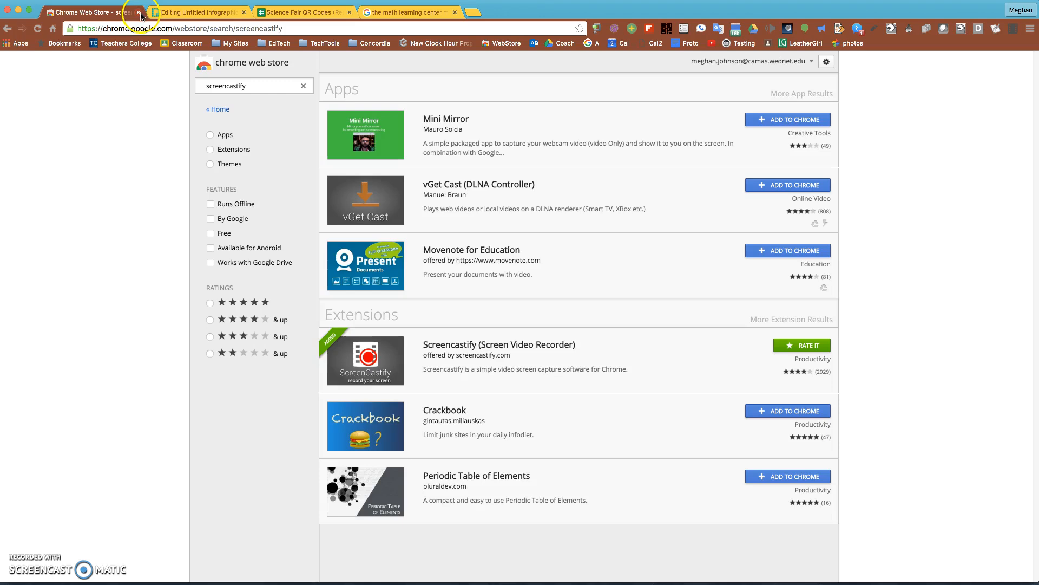
Close the Chrome Web Store tab and scroll through the page now in front
click(140, 12)
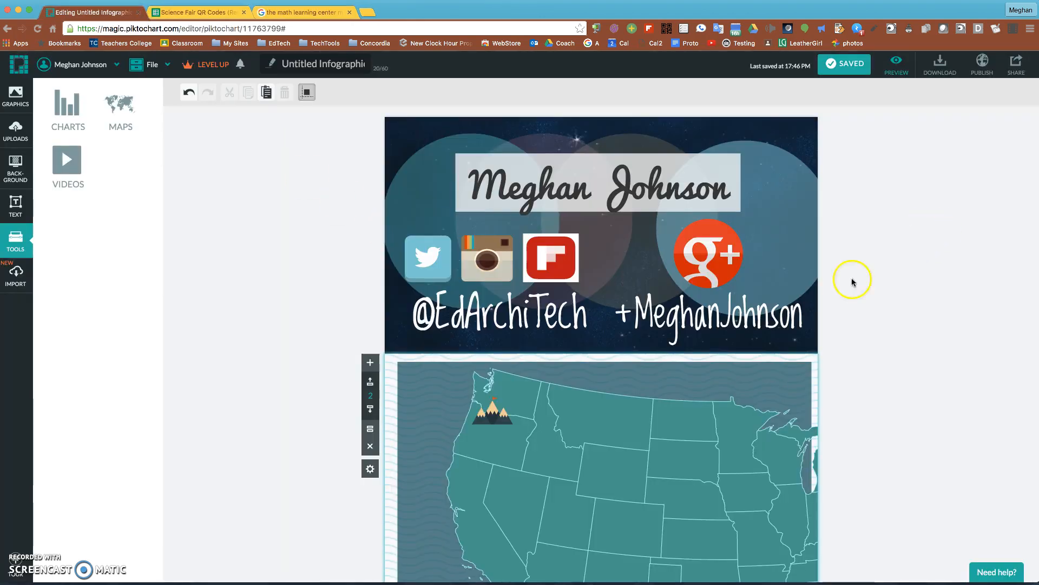
mouse_move(928, 79)
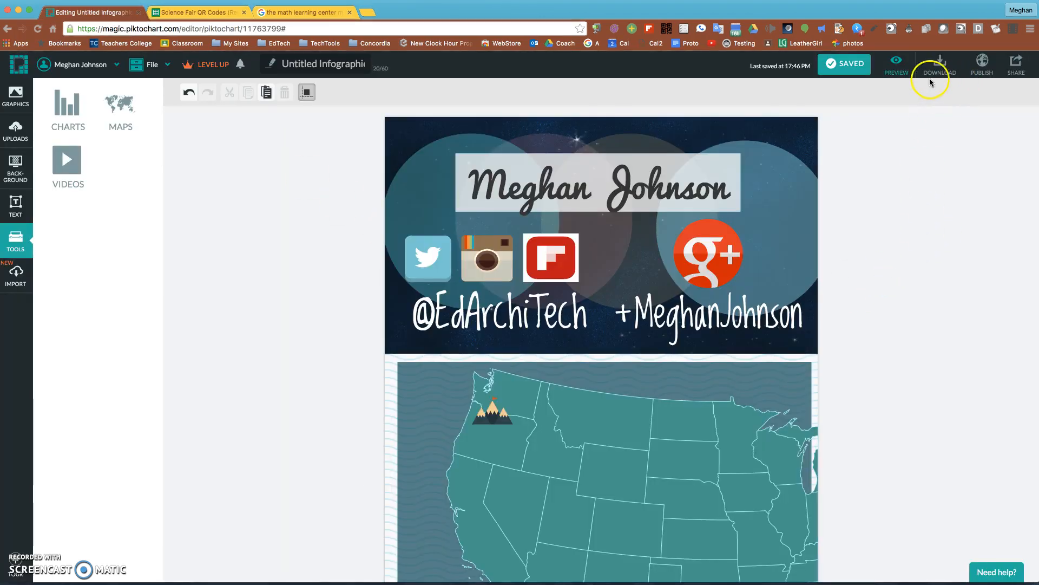
scroll(down, 3)
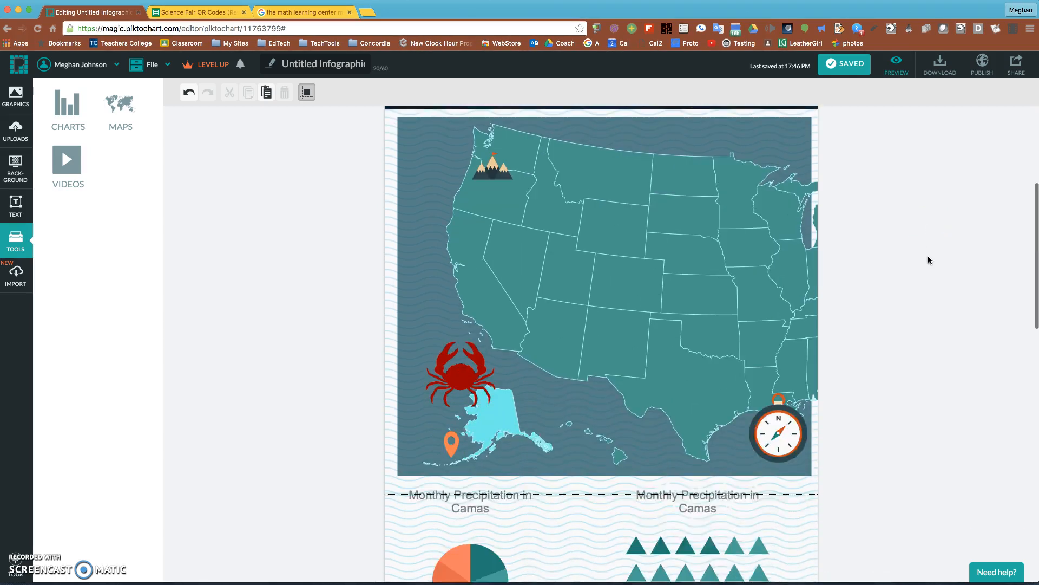
scroll(up, 3)
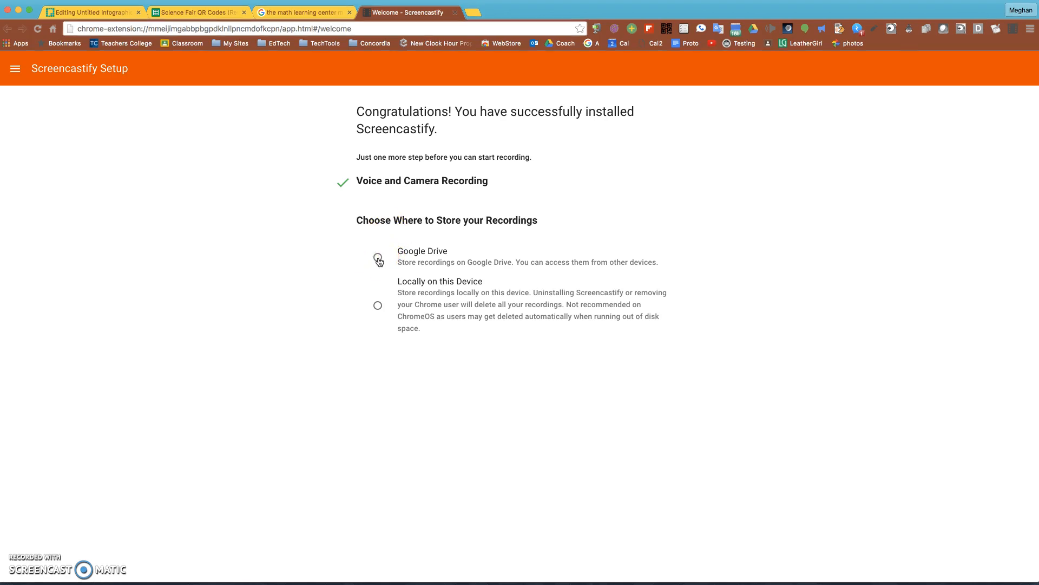
Choose Google Drive for recording storage and grant Screencastify permission to save there
click(378, 259)
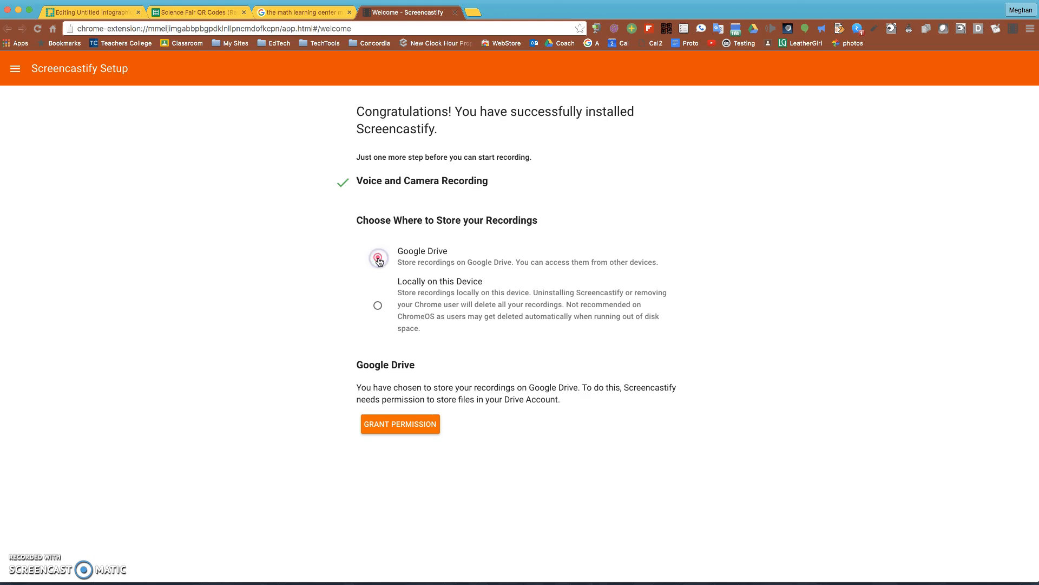
click(378, 258)
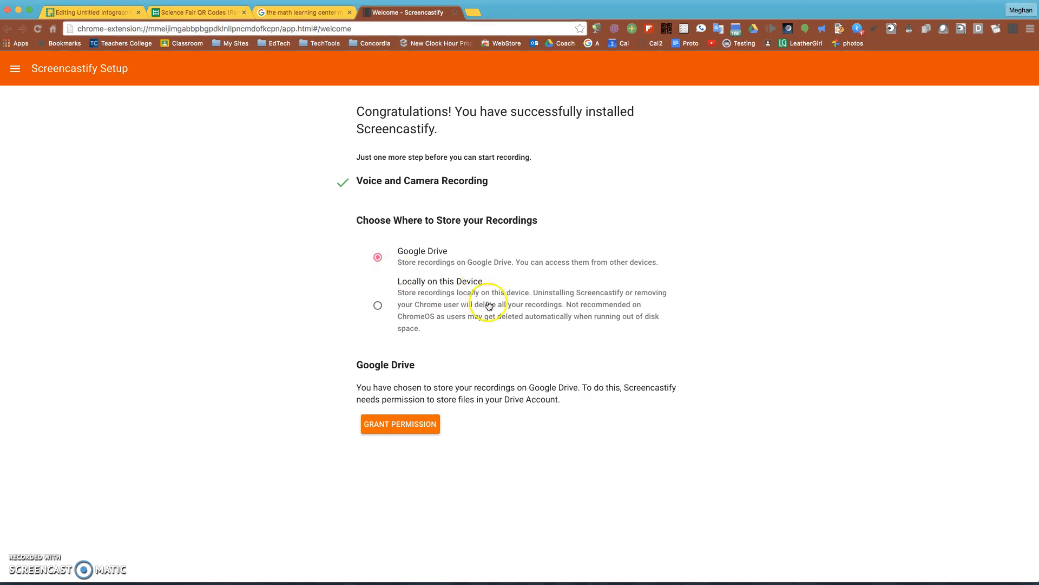
mouse_move(468, 314)
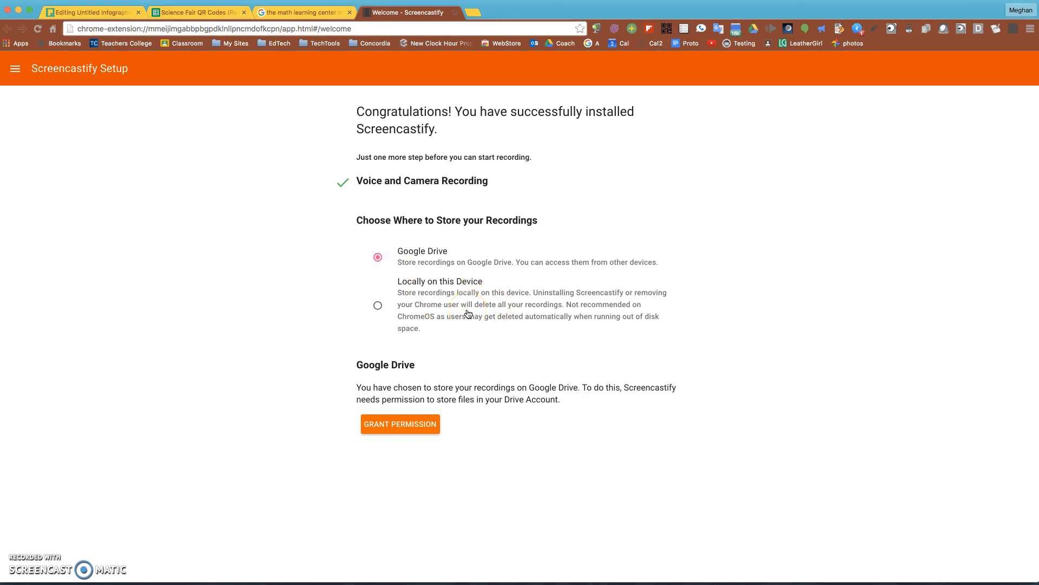
mouse_move(422, 256)
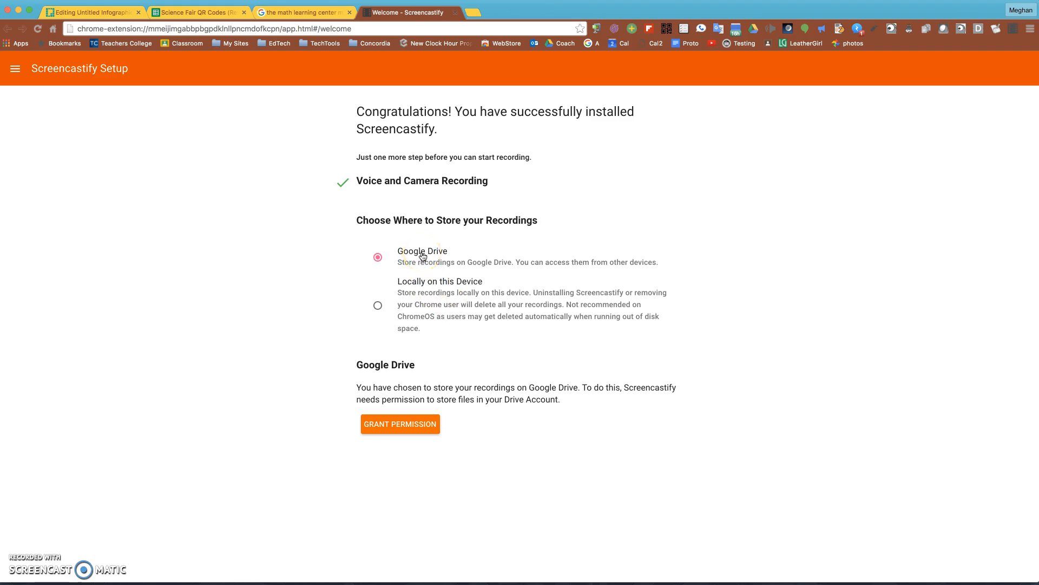
click(399, 423)
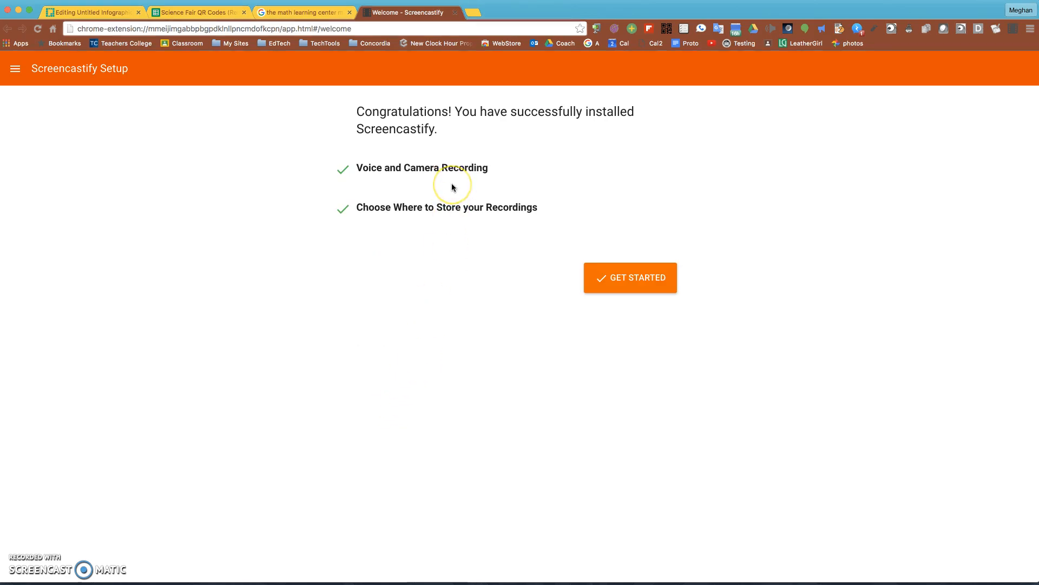
mouse_move(453, 187)
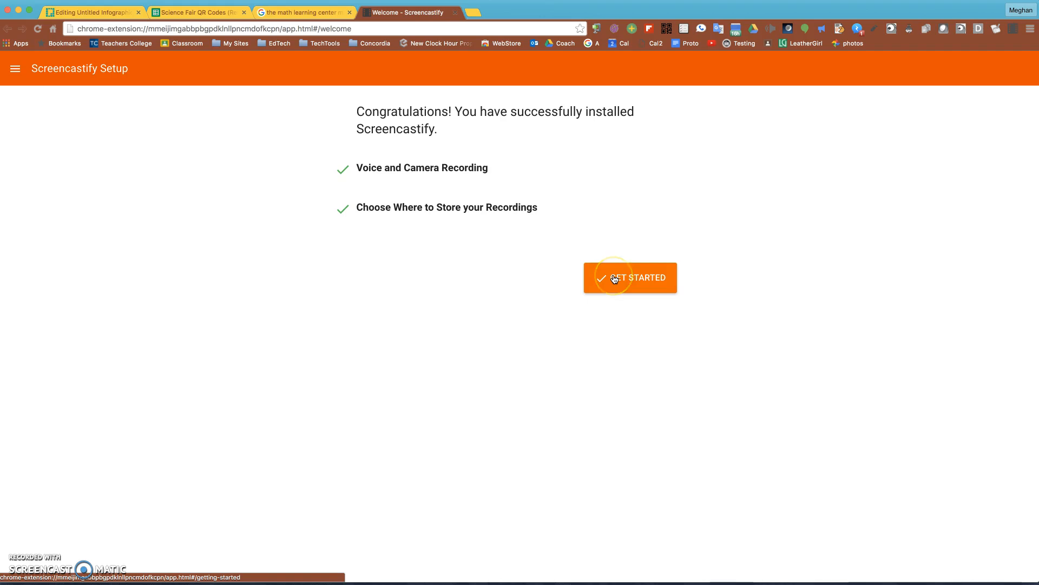
mouse_move(341, 71)
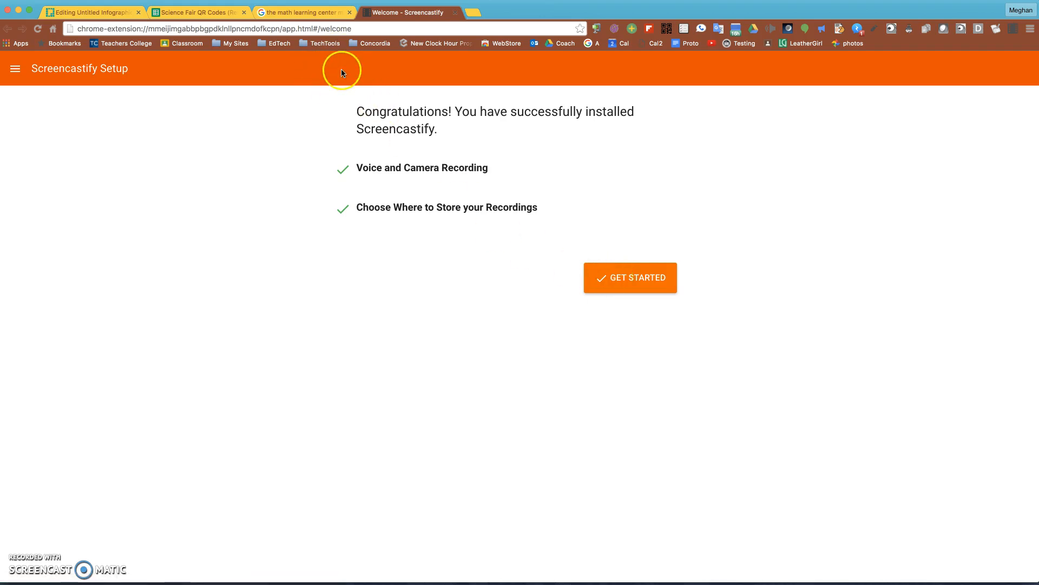
Leave the Screencastify setup and bring the Piktochart 'Untitled Infographic' editor tab to the front
click(631, 277)
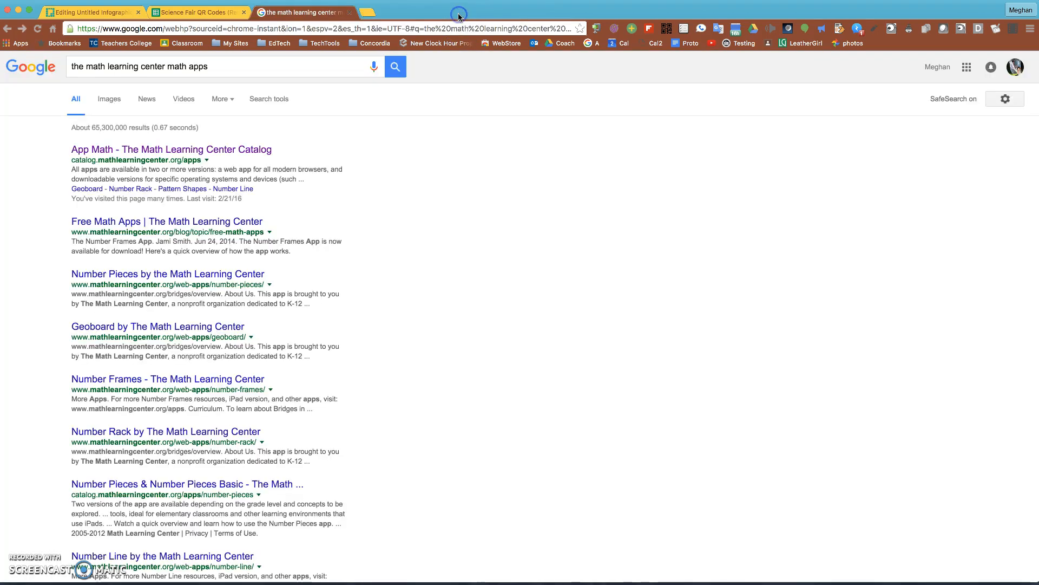
mouse_move(394, 123)
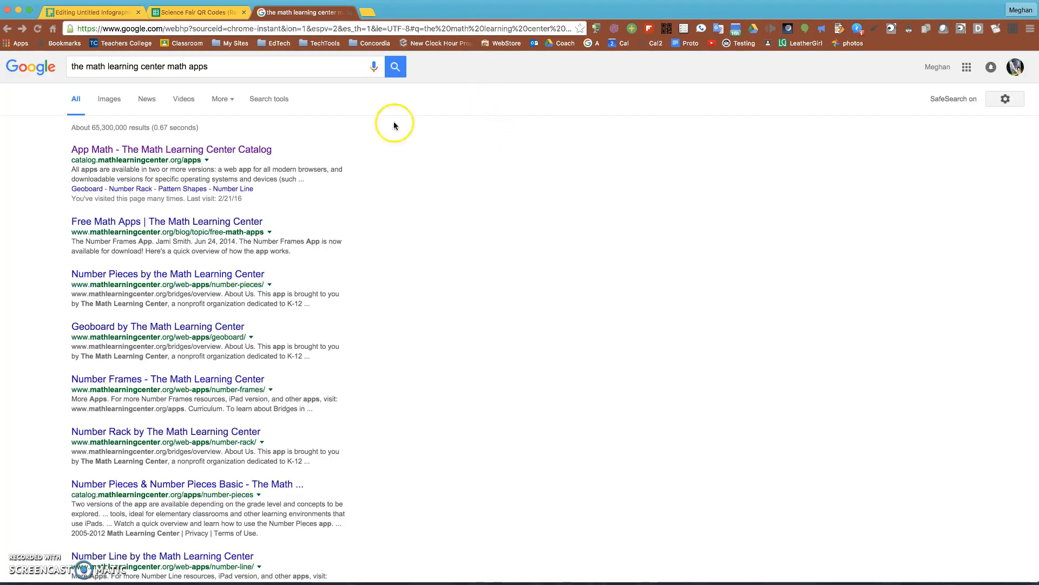
click(93, 12)
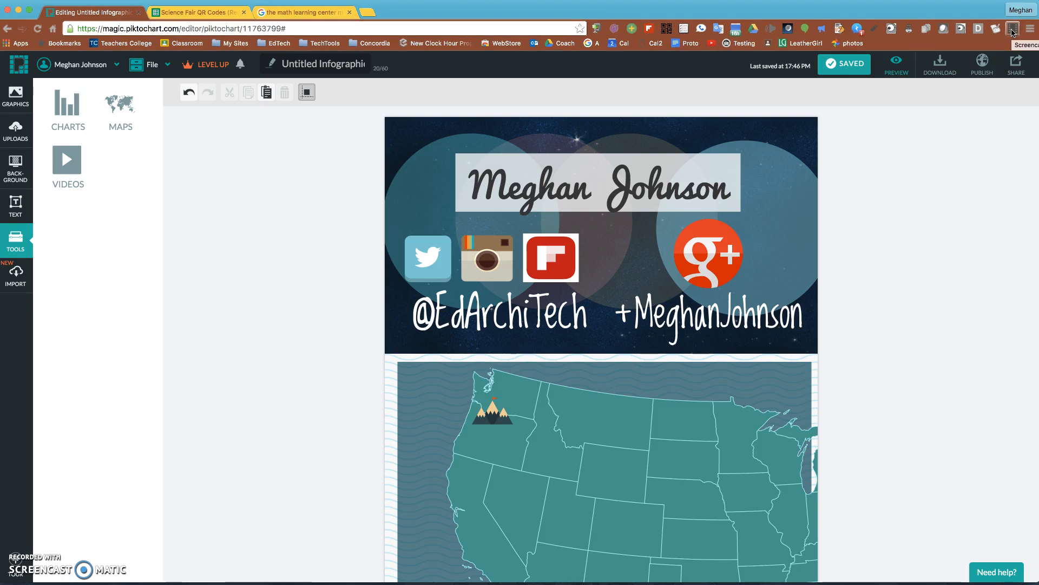
Start a Screencastify Desktop recording sharing only the Piktochart infographic window
click(1012, 28)
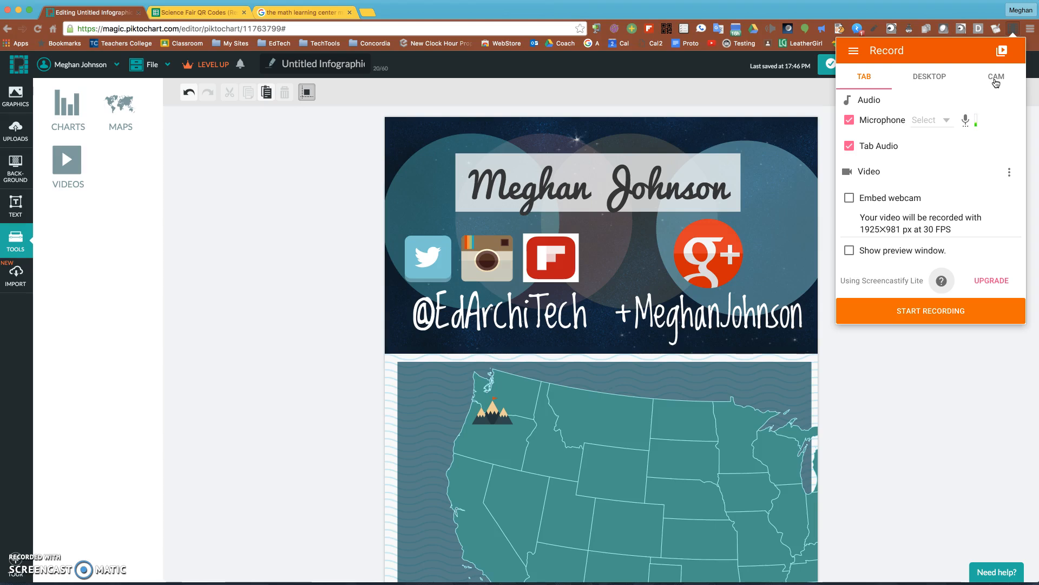
mouse_move(838, 85)
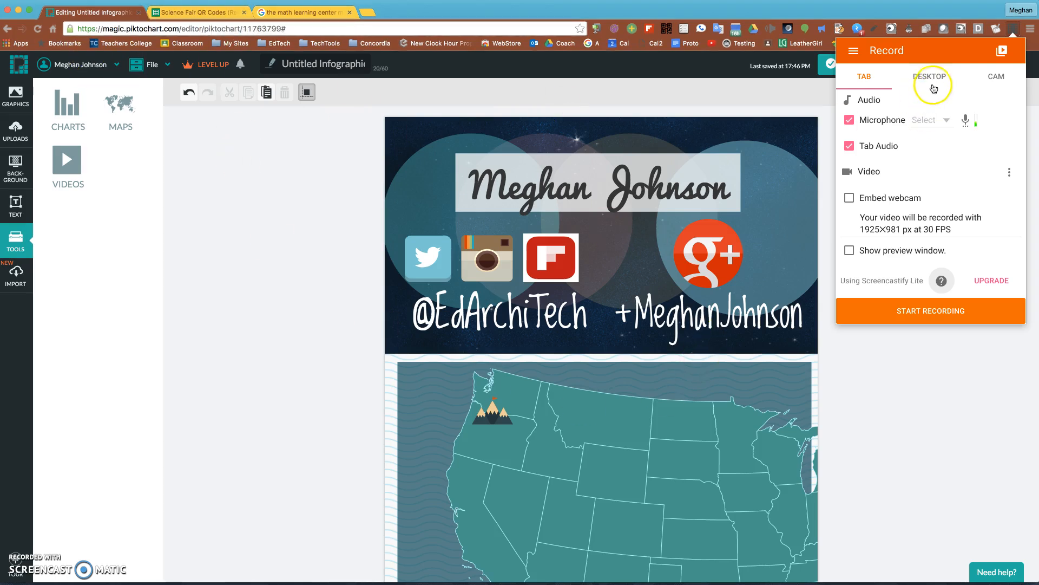
click(930, 76)
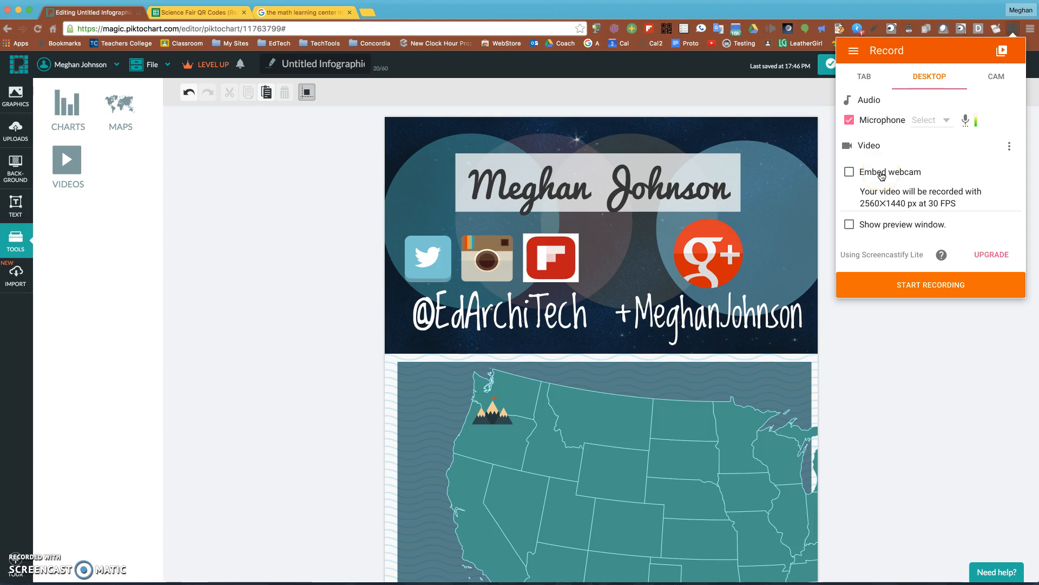
mouse_move(885, 258)
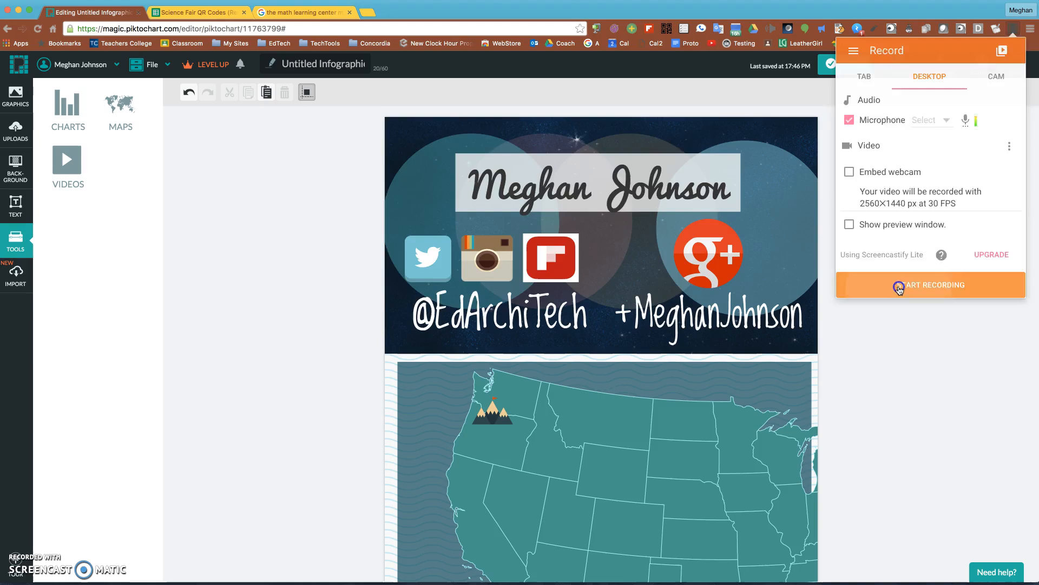
click(930, 285)
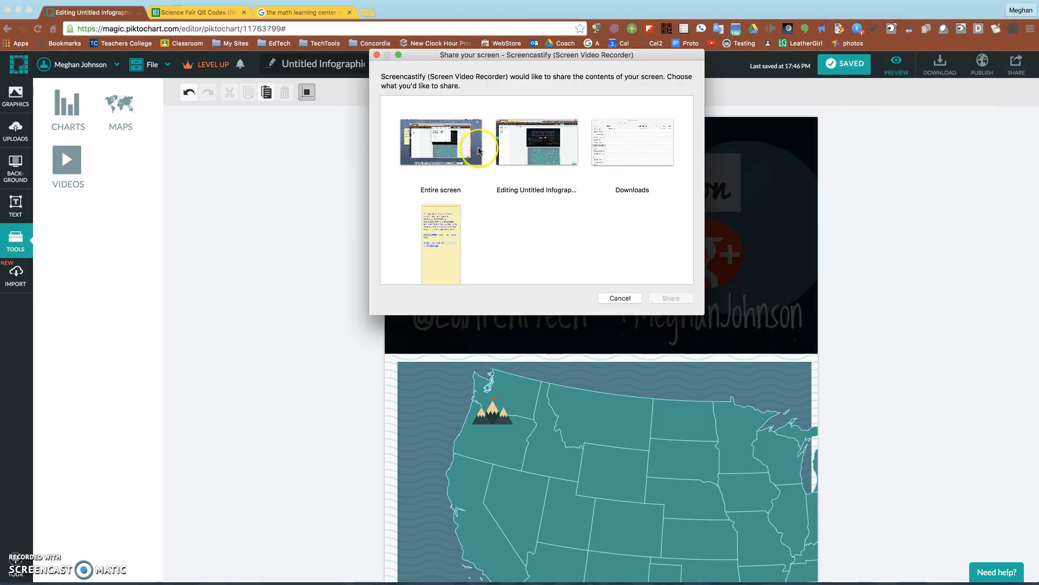
mouse_move(531, 152)
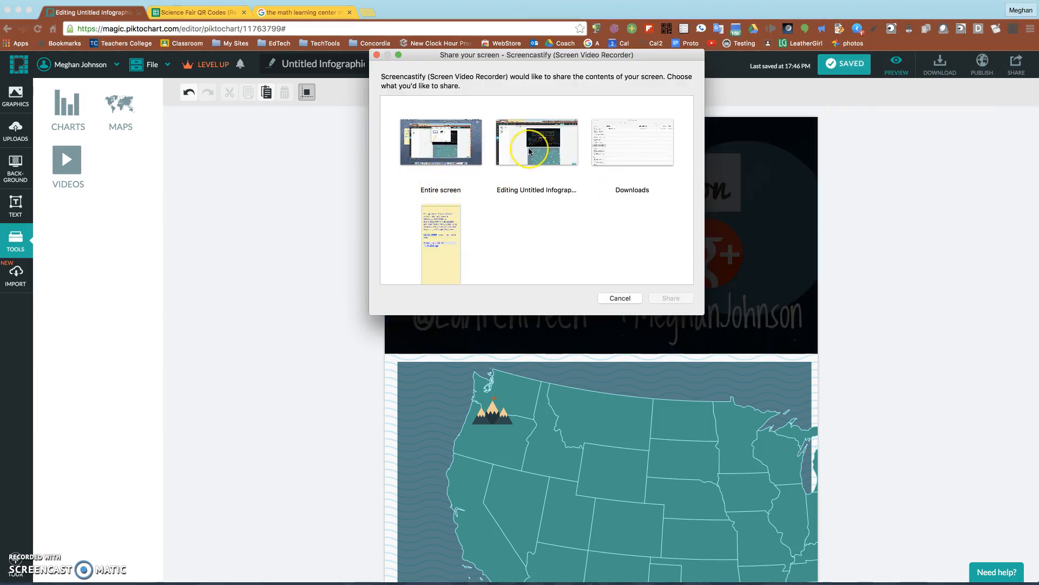
click(536, 140)
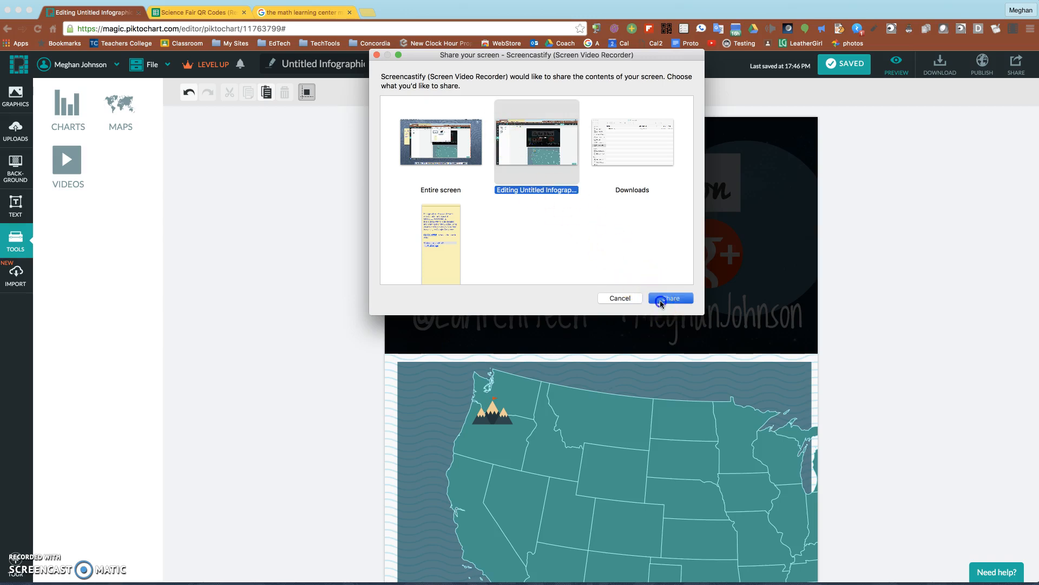
click(670, 298)
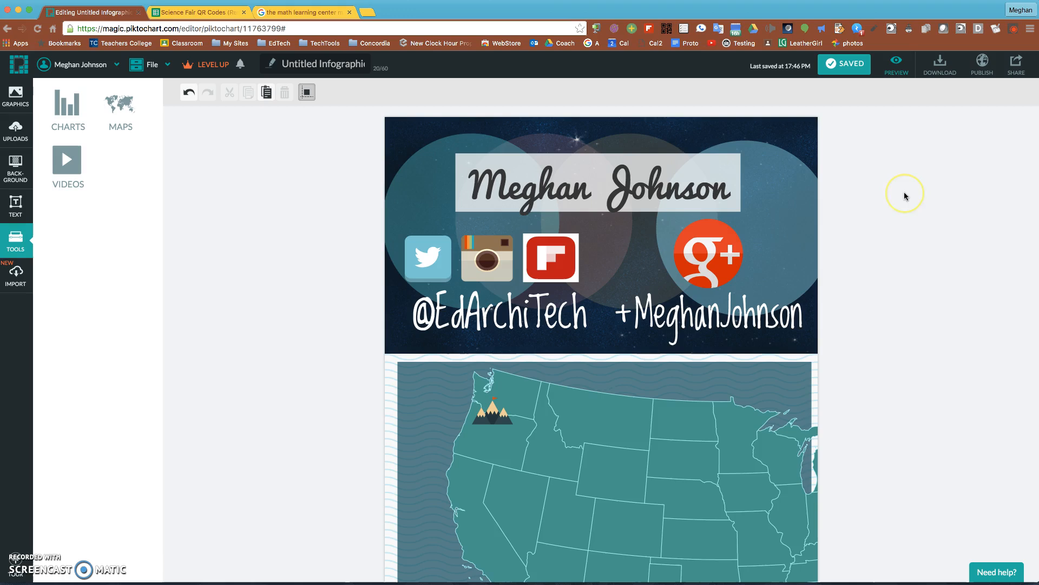
mouse_move(1014, 31)
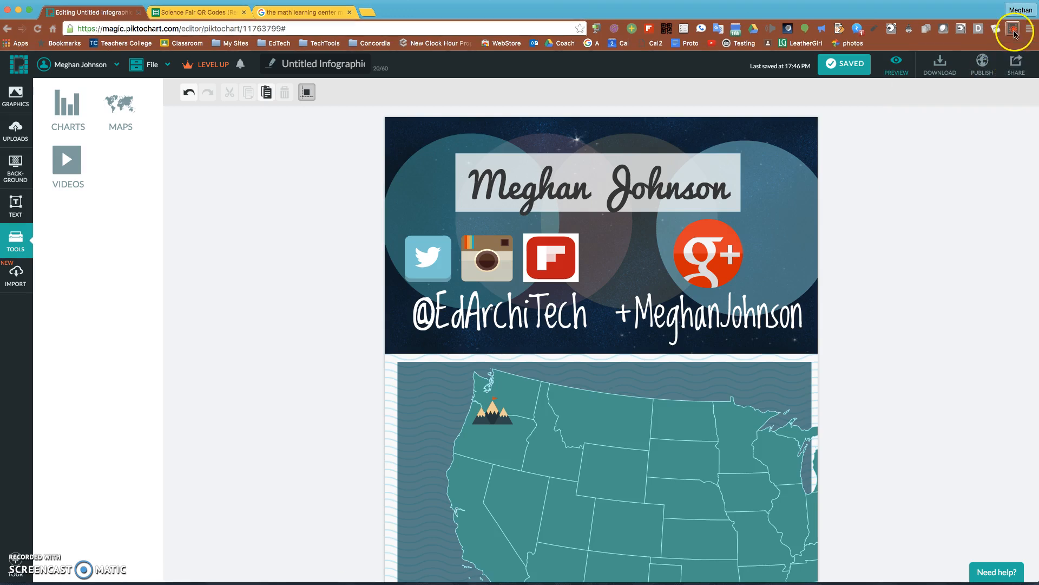
mouse_move(912, 130)
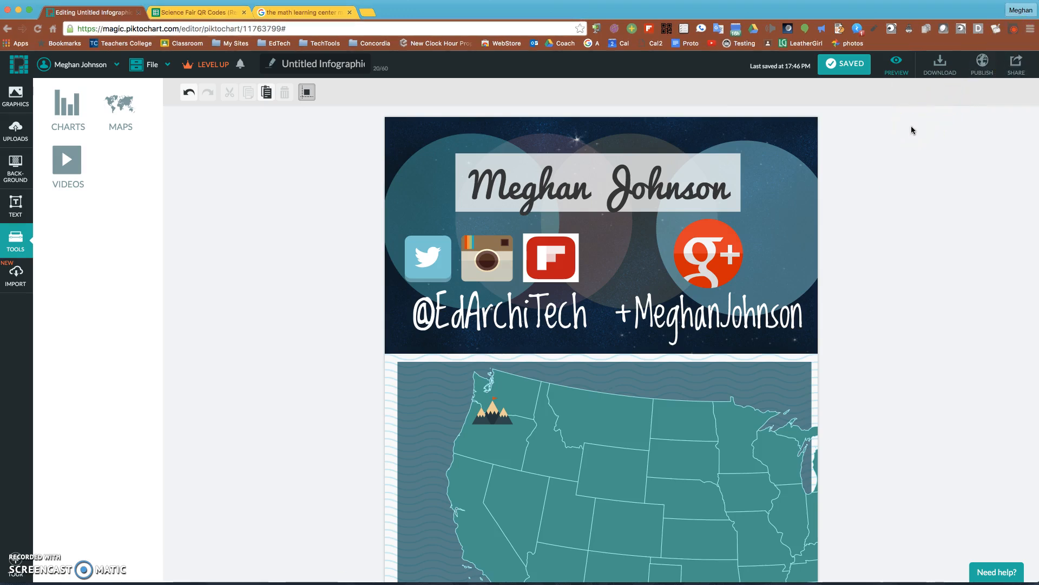
mouse_move(851, 203)
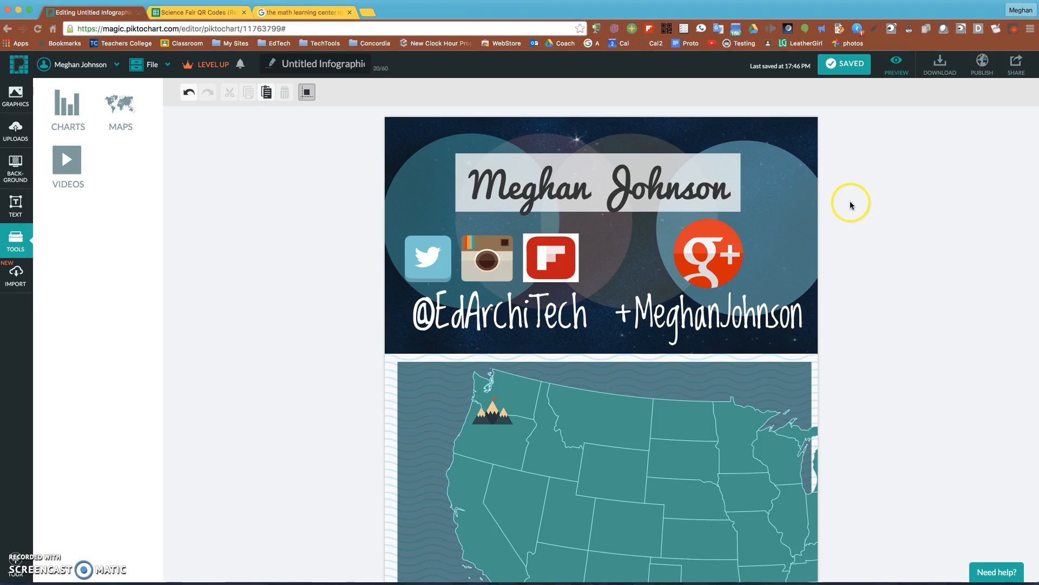
mouse_move(852, 273)
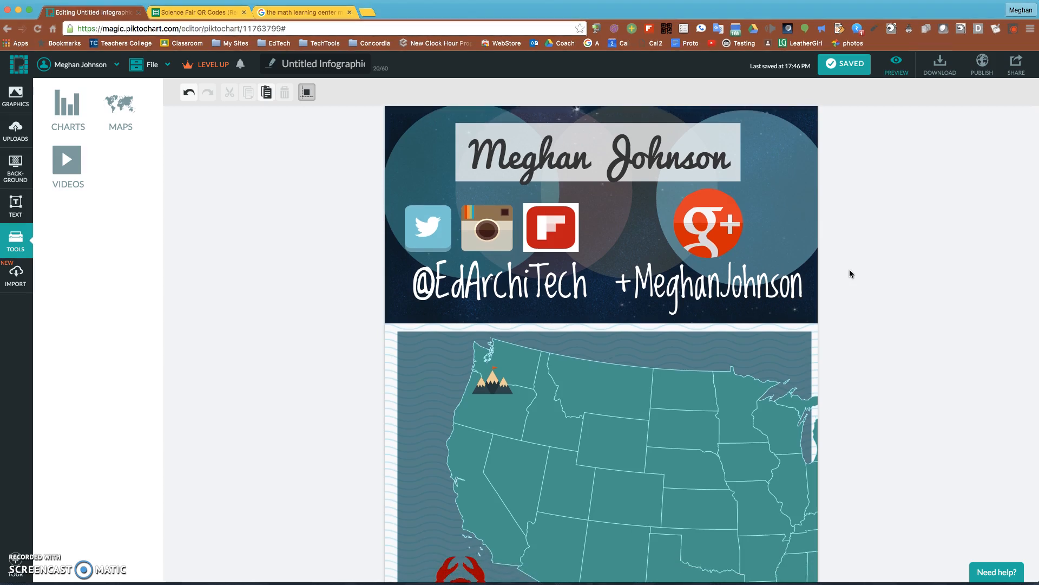
mouse_move(835, 253)
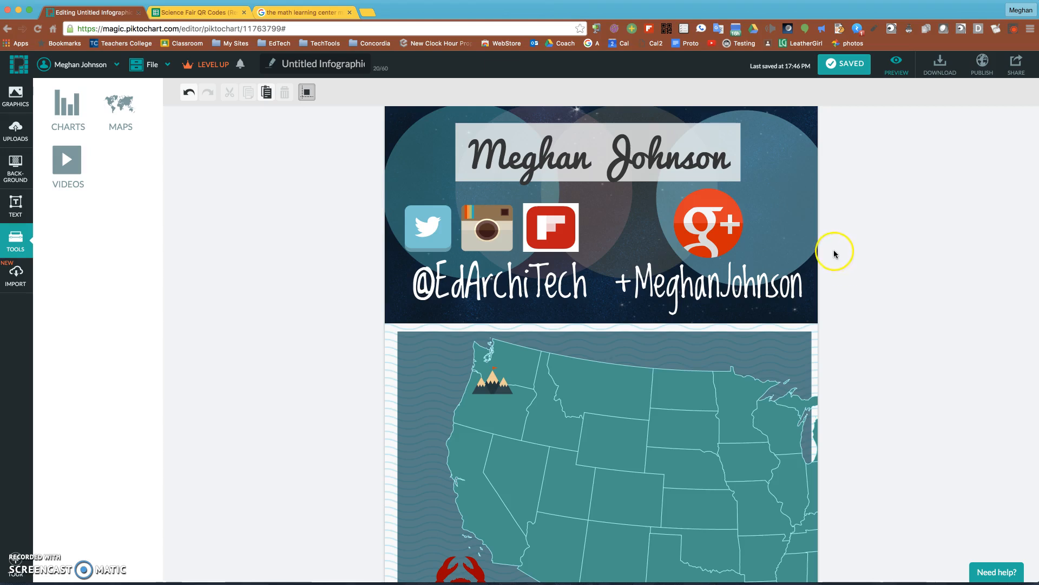
mouse_move(835, 254)
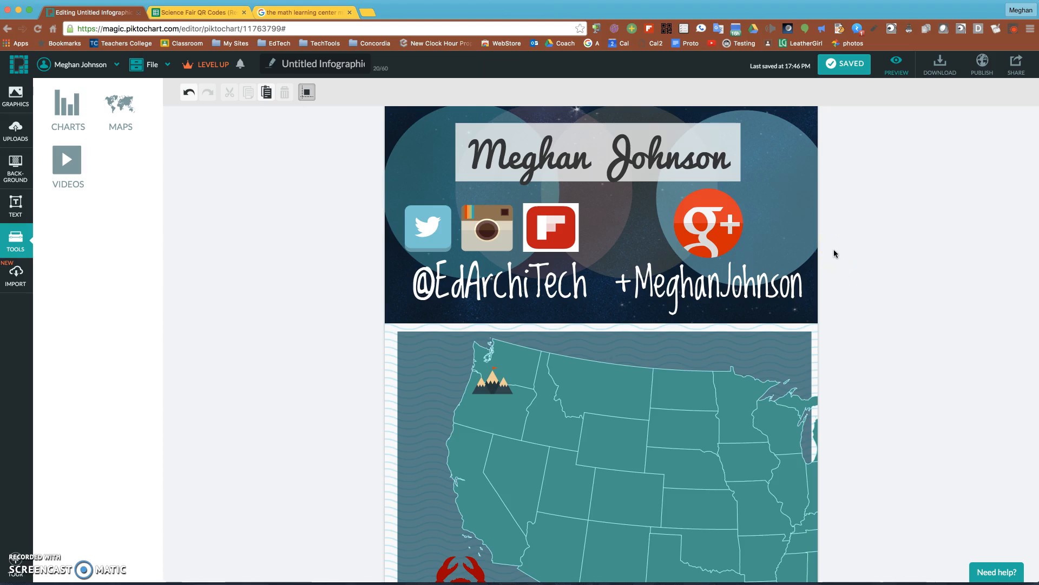
mouse_move(837, 302)
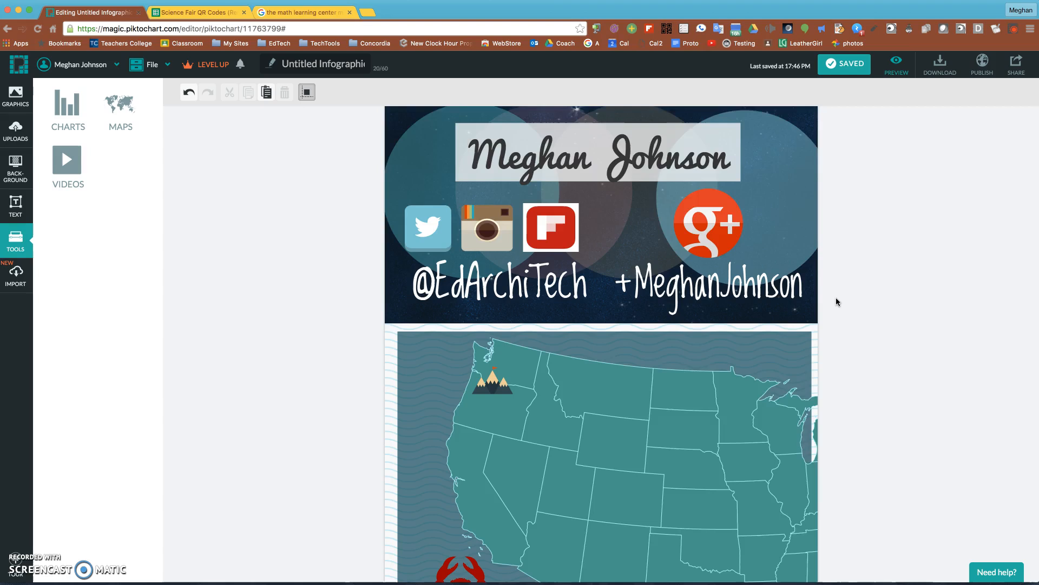
scroll(down, 3)
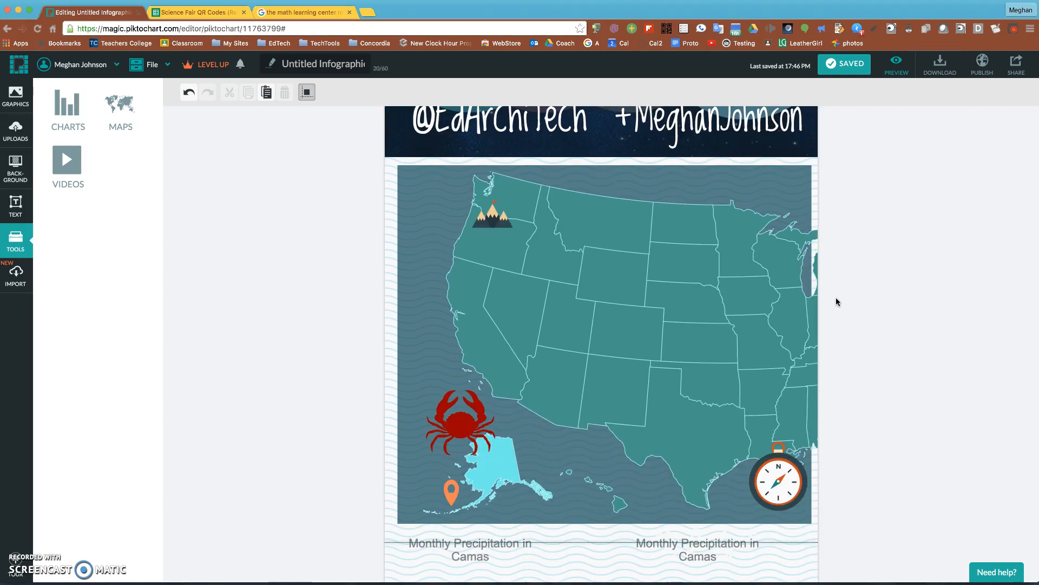
mouse_move(857, 371)
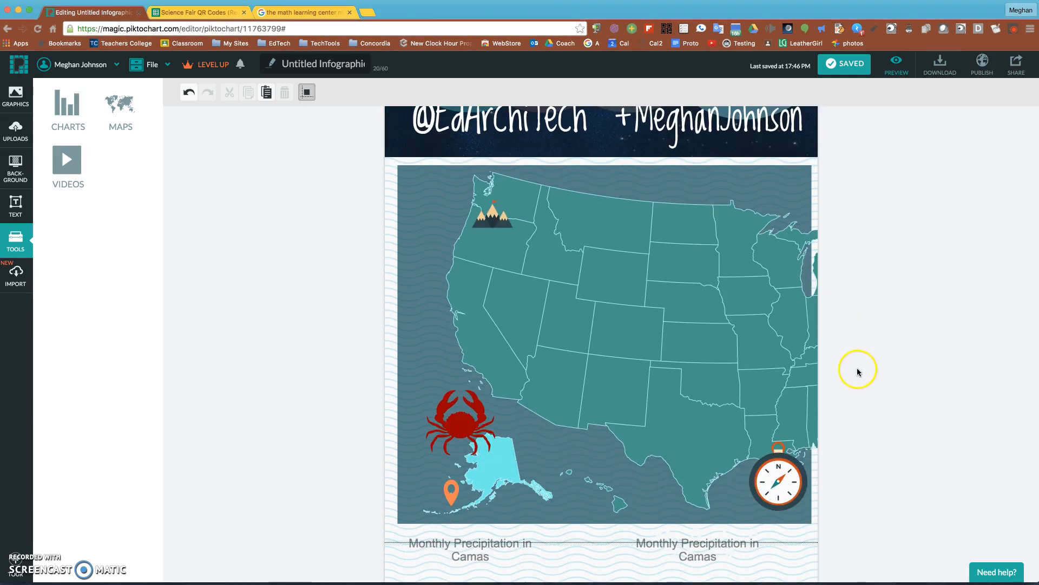
mouse_move(872, 476)
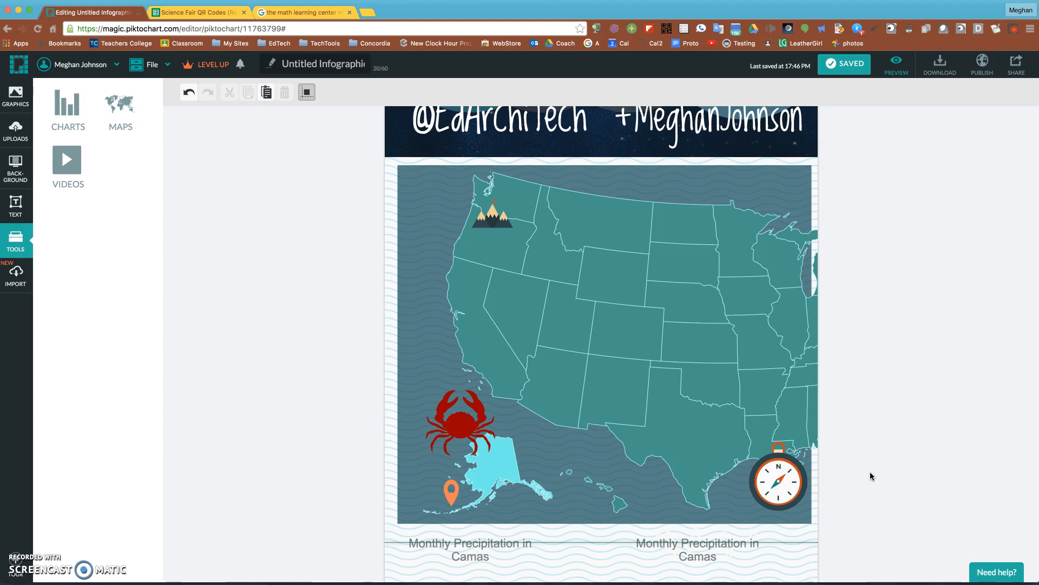
mouse_move(846, 317)
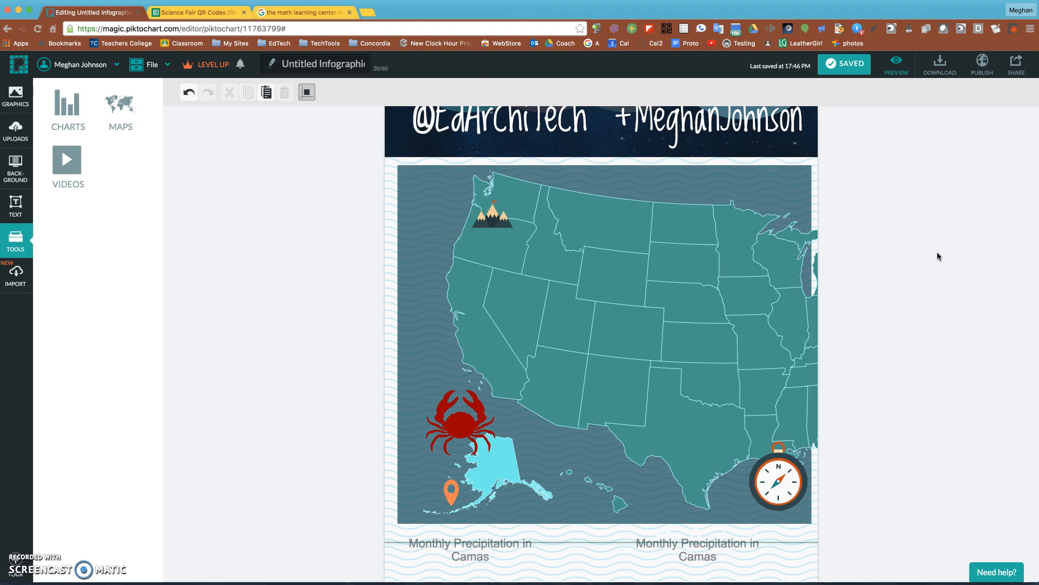
Scroll the infographic down past the map to the Monthly Precipitation in Camas charts
scroll(down, 3)
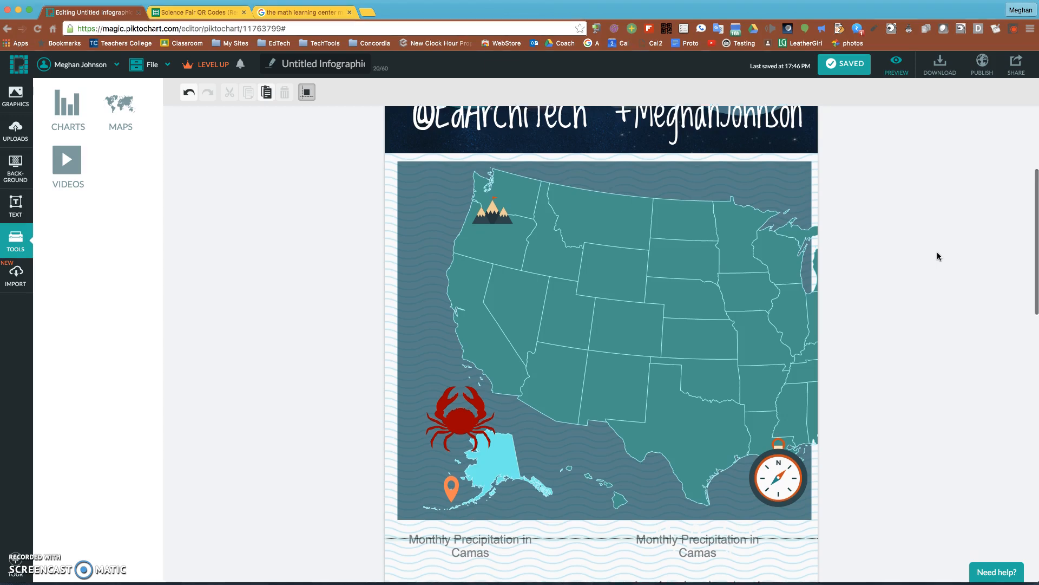
scroll(down, 3)
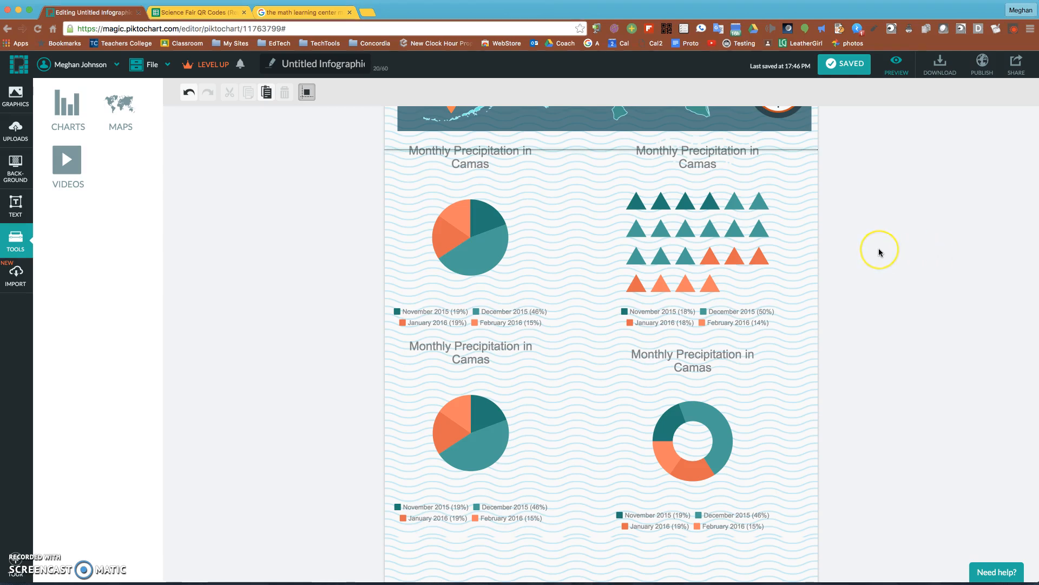
mouse_move(879, 253)
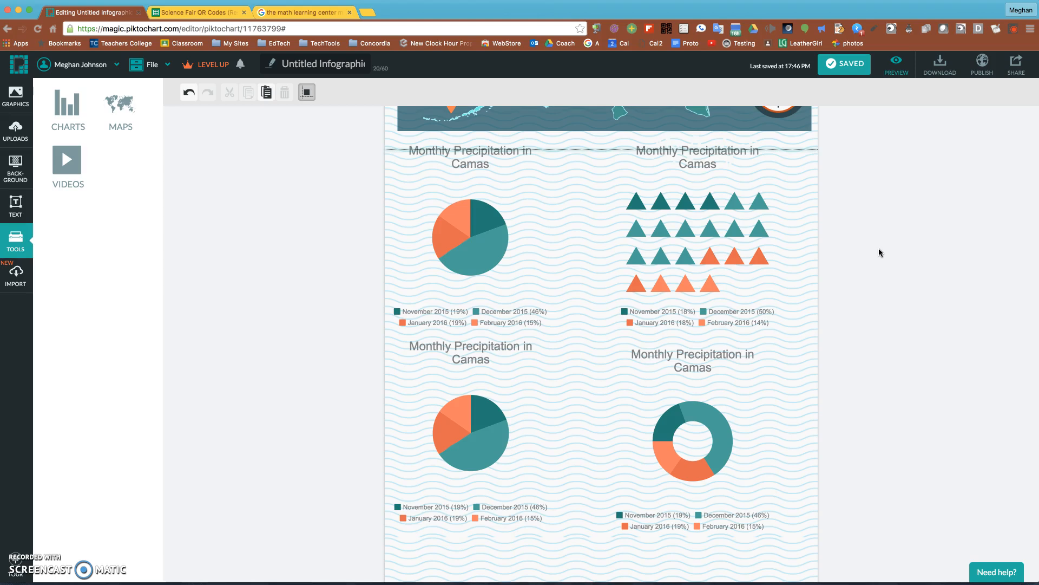
scroll(down, 3)
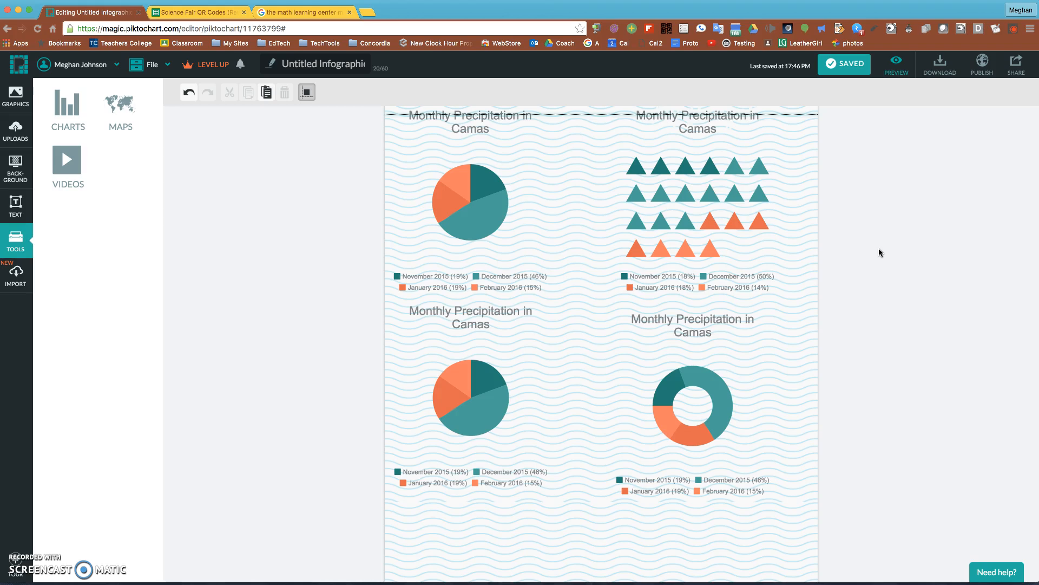
Open the first Camas pie chart's data editor and show the Google Spreadsheet link instructions
double_click(469, 202)
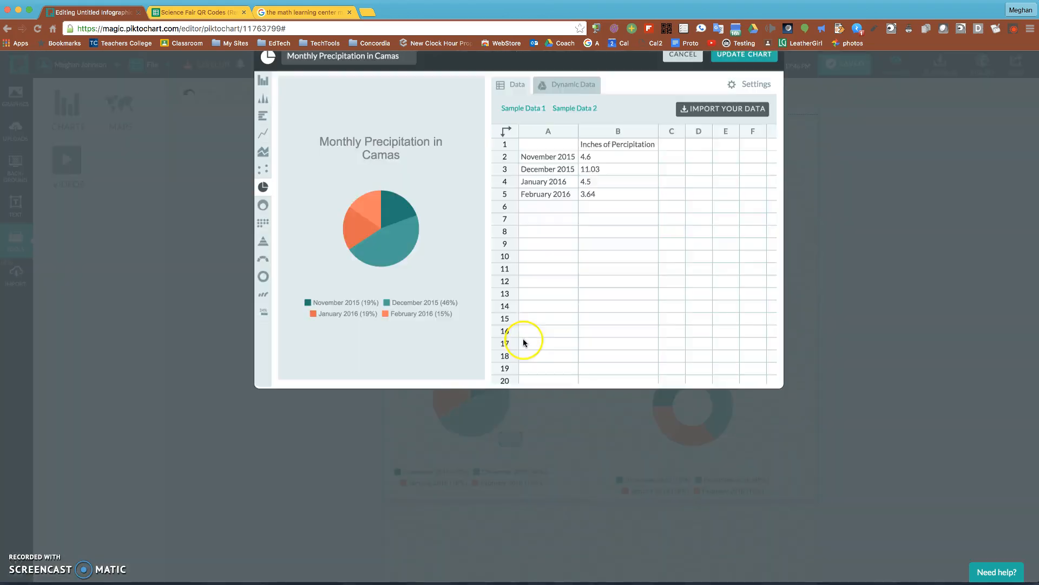
click(573, 110)
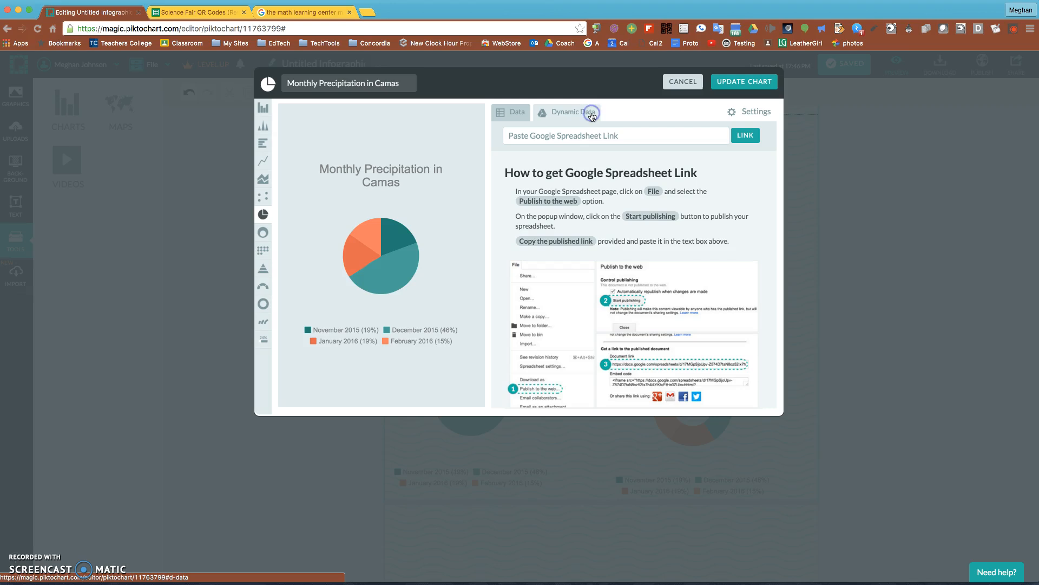
mouse_move(415, 294)
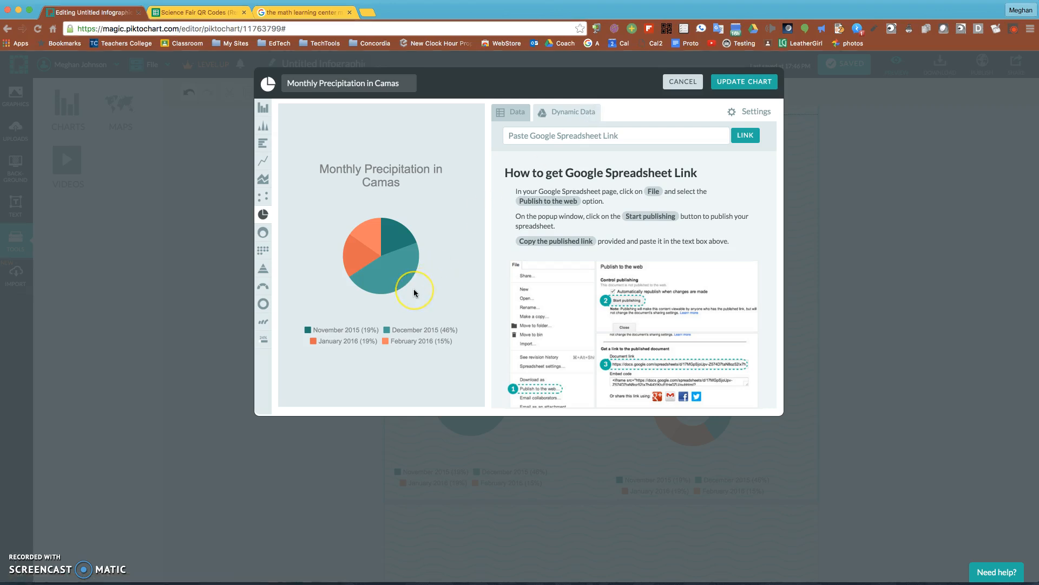
mouse_move(573, 299)
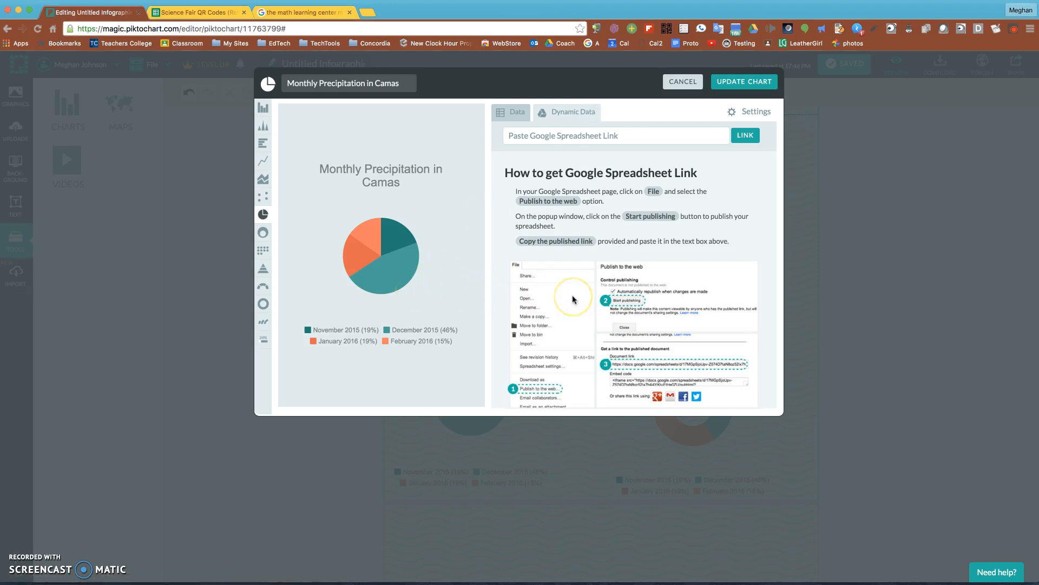
mouse_move(589, 300)
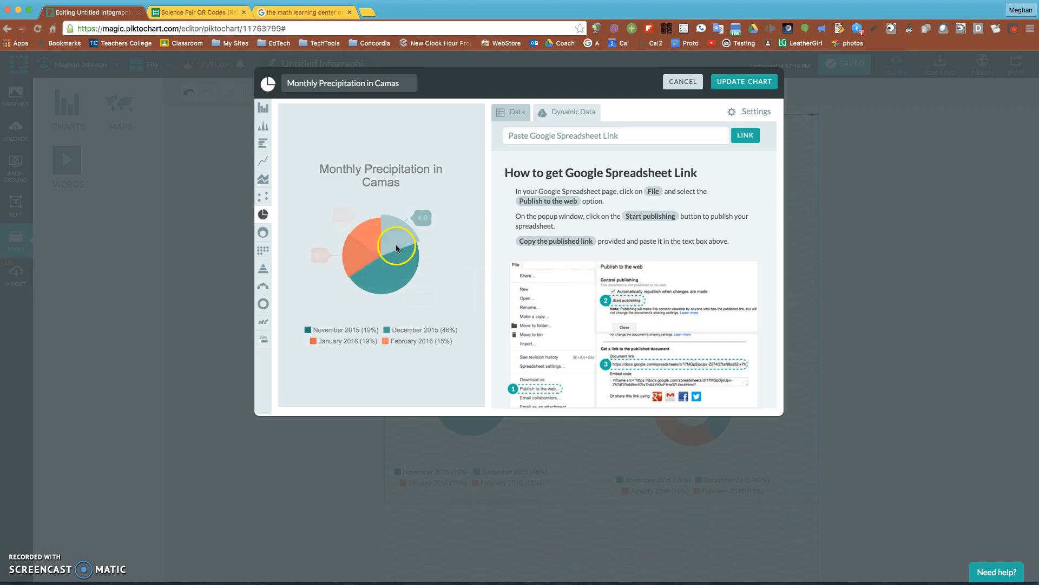
mouse_move(682, 81)
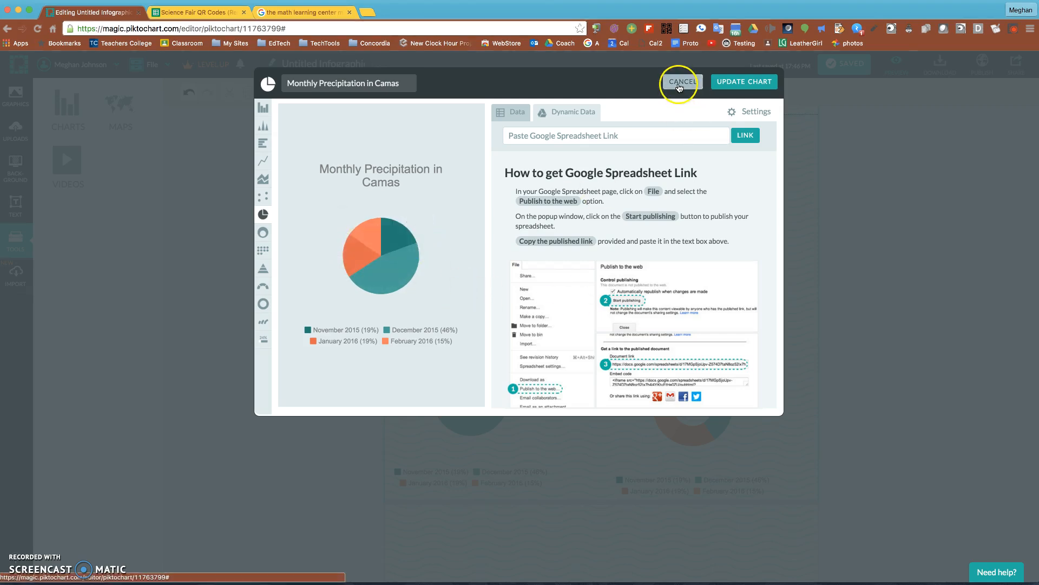
Cancel the chart editor, publish the infographic publicly, select its iframe embed code and close the dialog
click(677, 81)
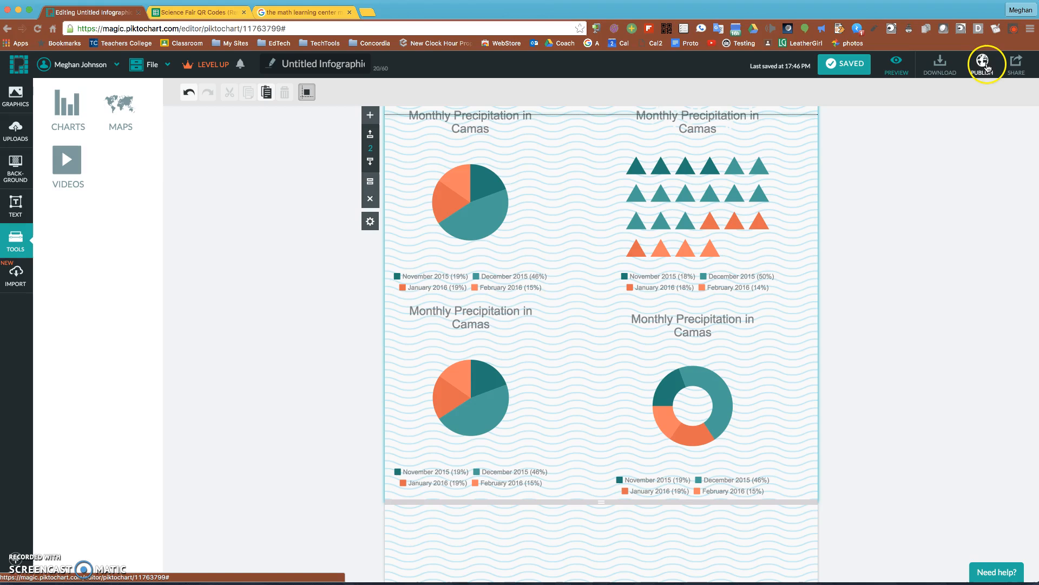
mouse_move(939, 73)
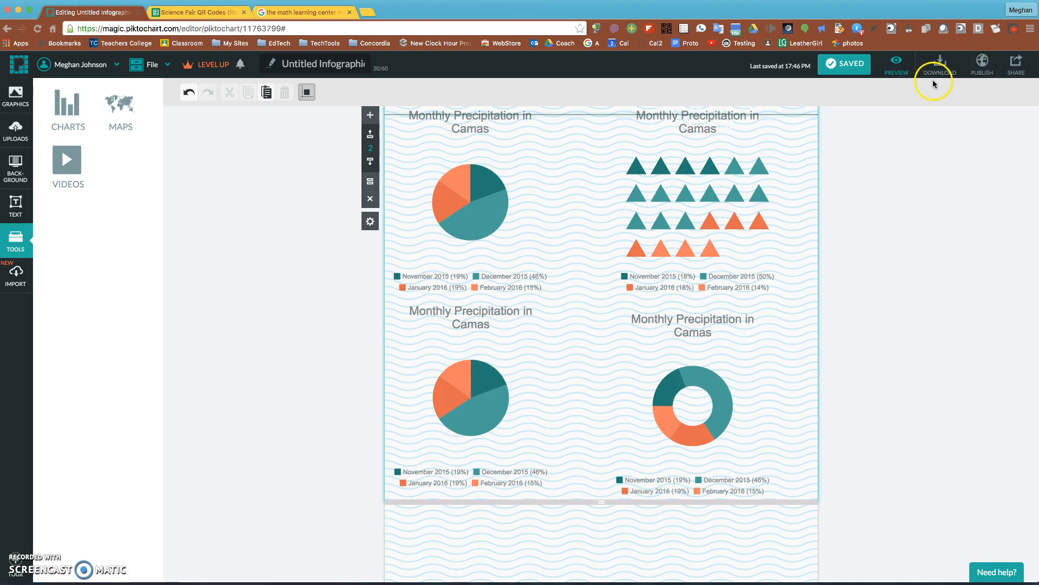
click(982, 64)
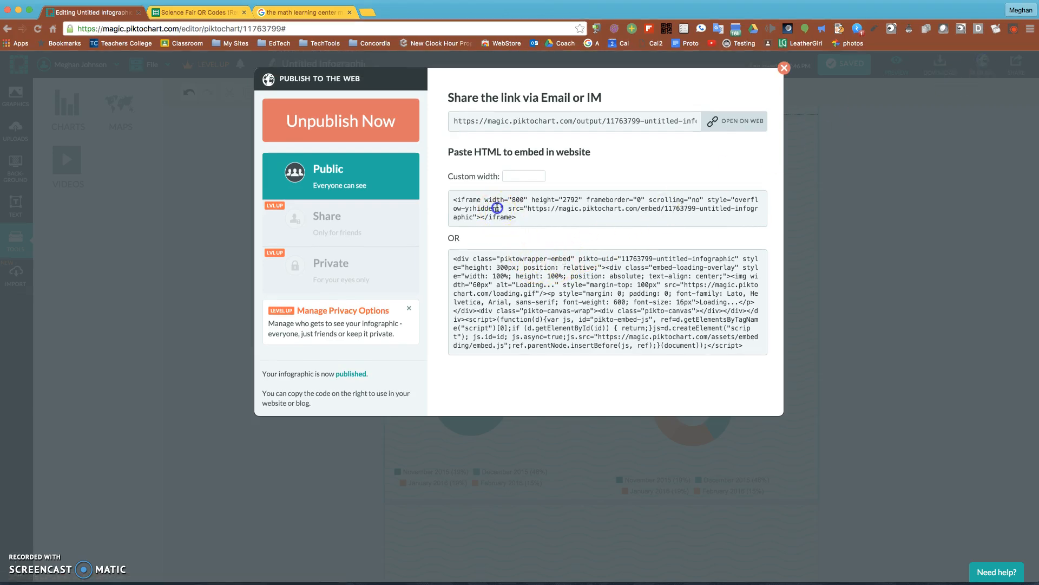
triple_click(605, 208)
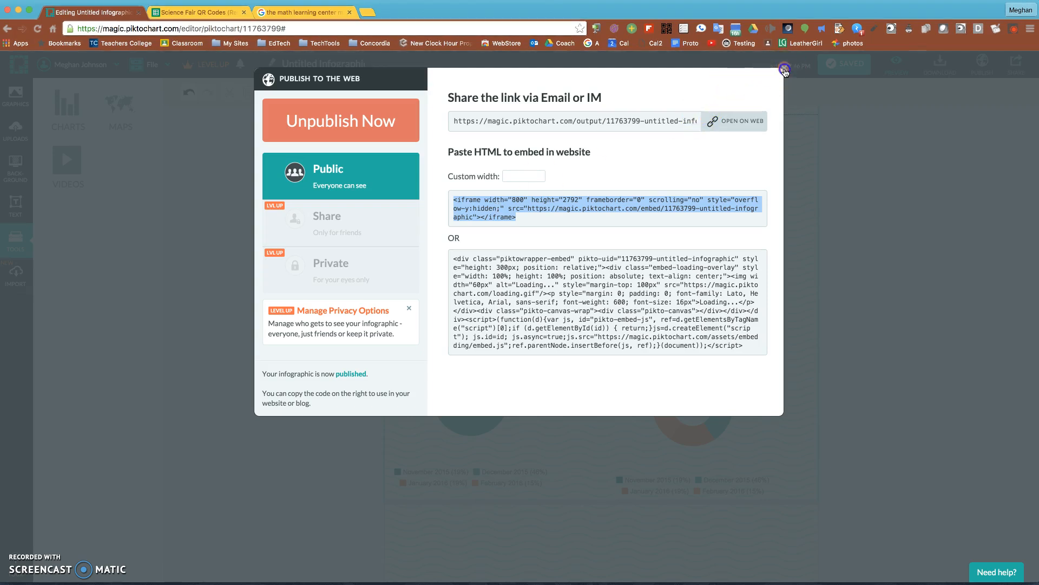
click(784, 72)
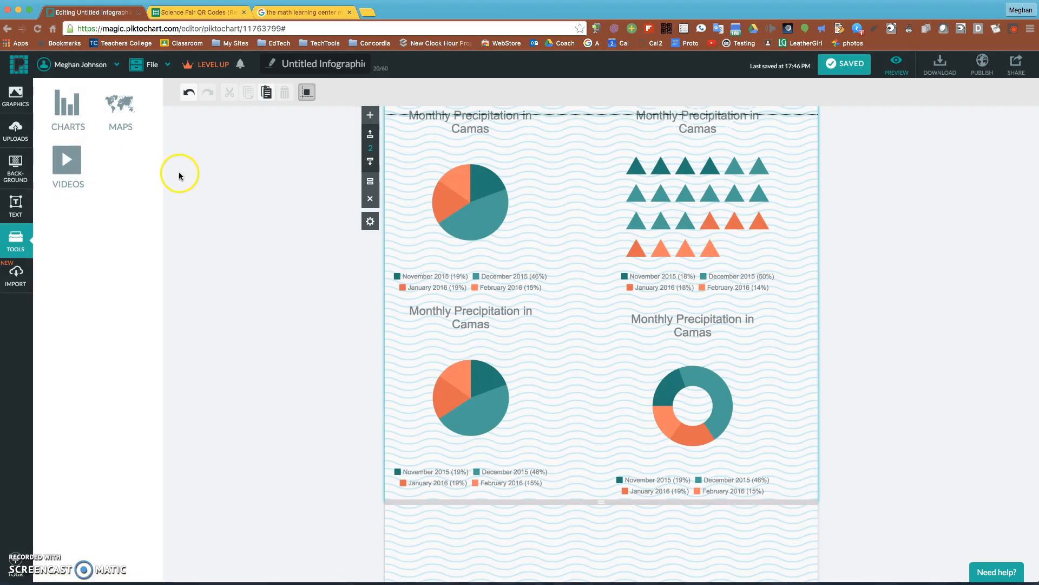
scroll(down, 3)
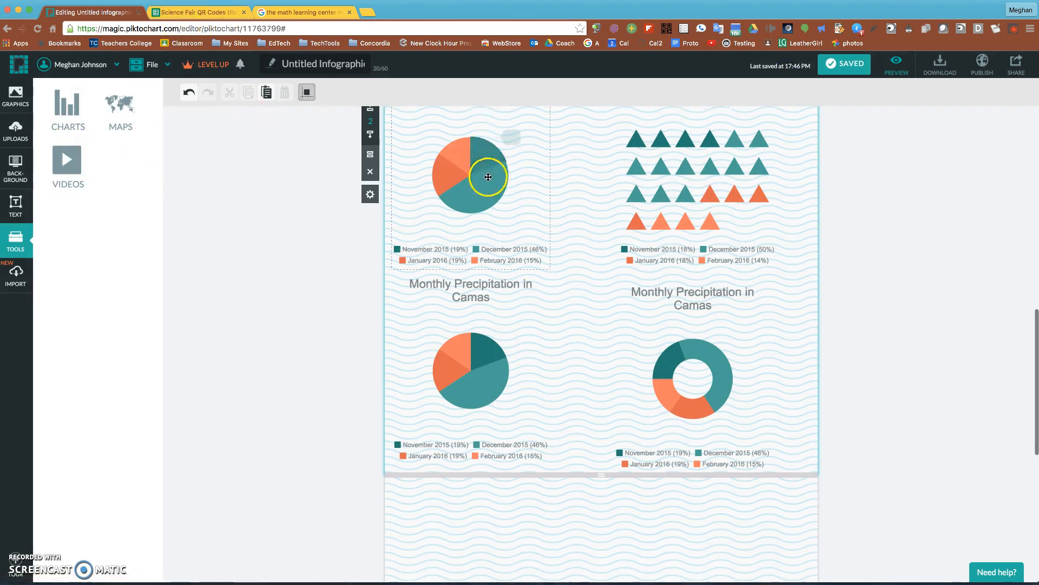
scroll(up, 3)
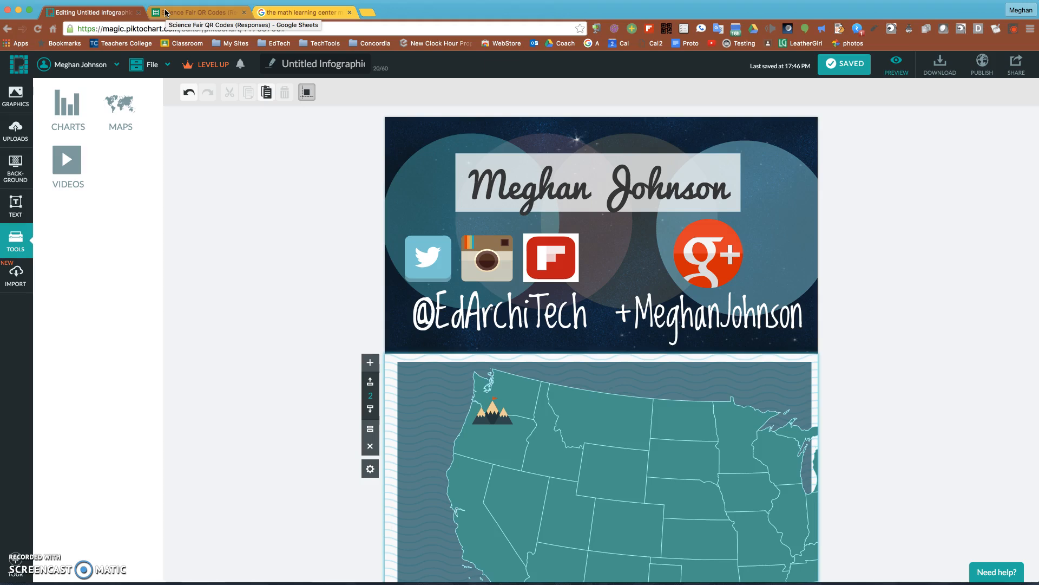
Review F2's =image QR formula unchanged and fill QR codes down column F for every video link
click(199, 12)
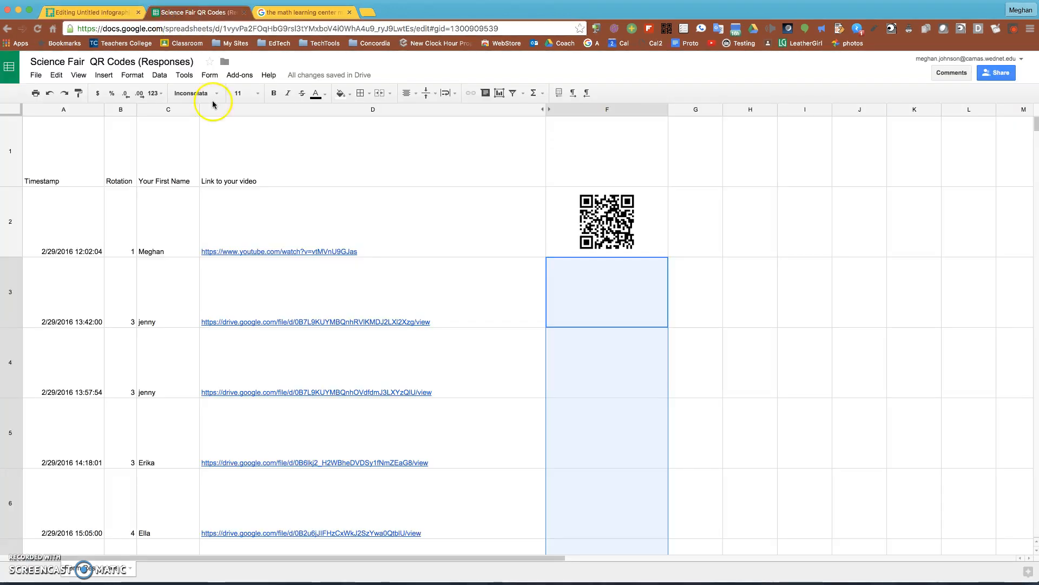
mouse_move(279, 250)
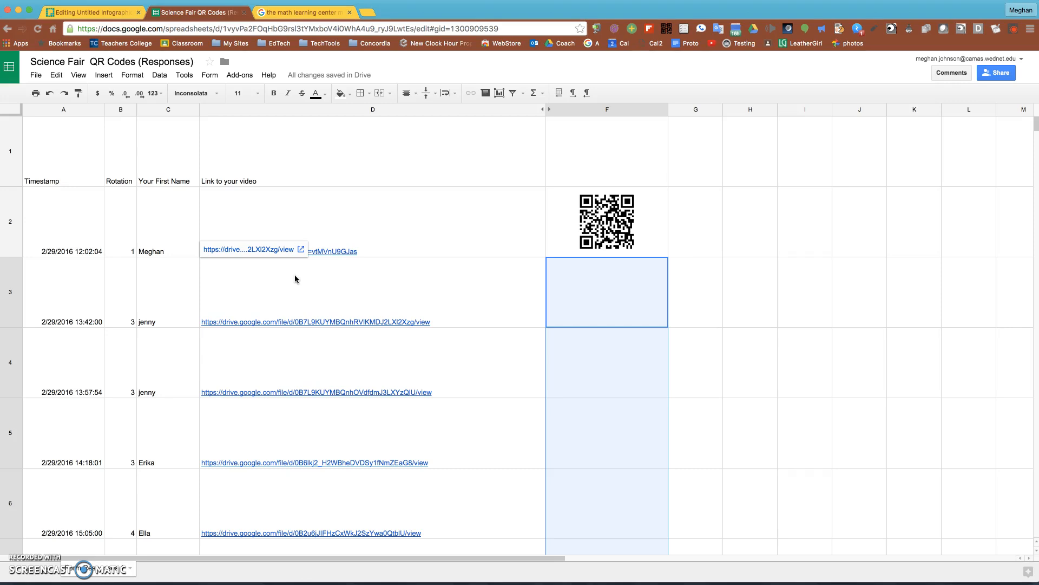
click(749, 291)
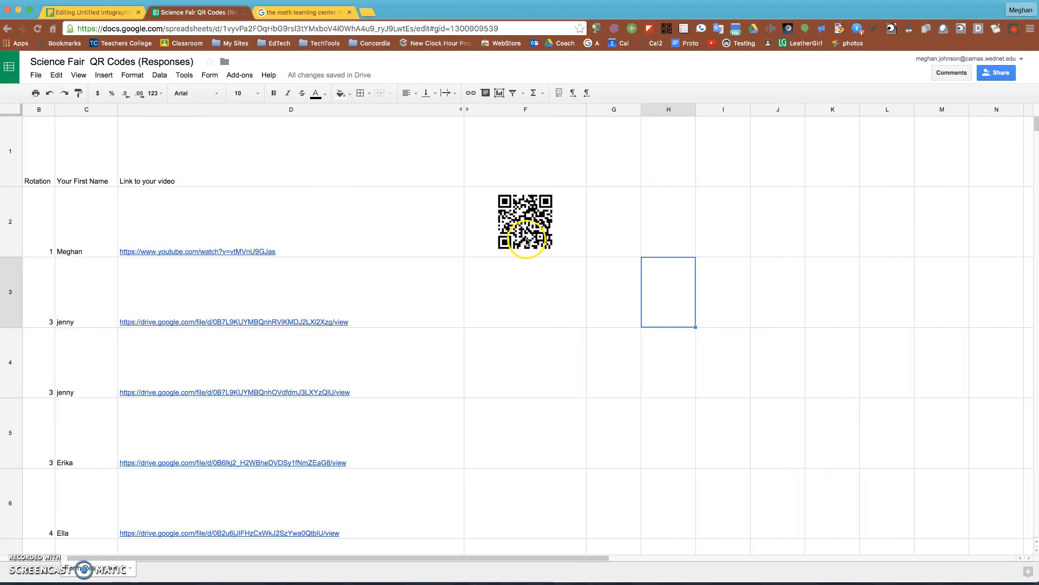
mouse_move(547, 235)
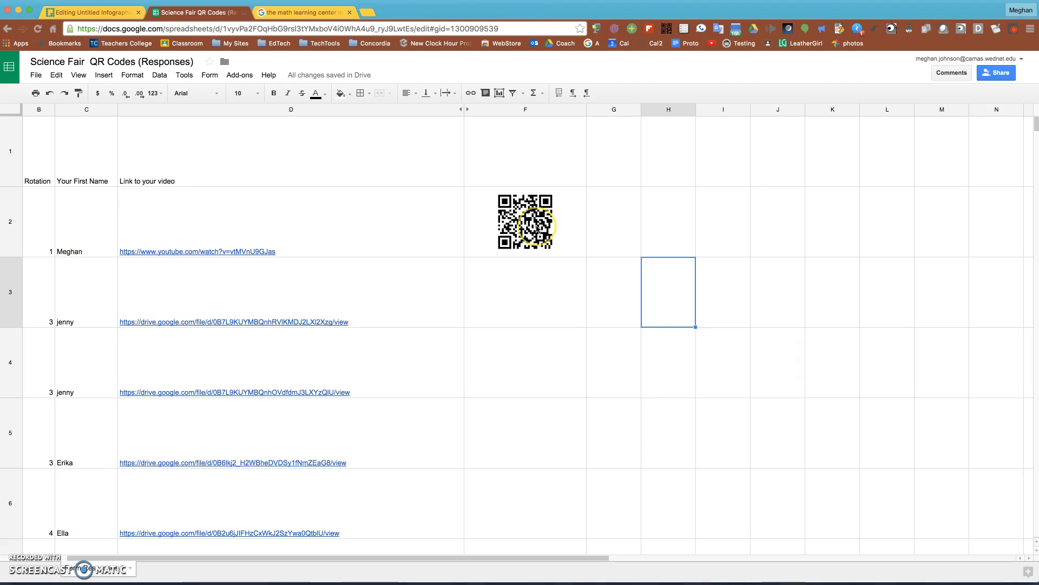
scroll(down, 3)
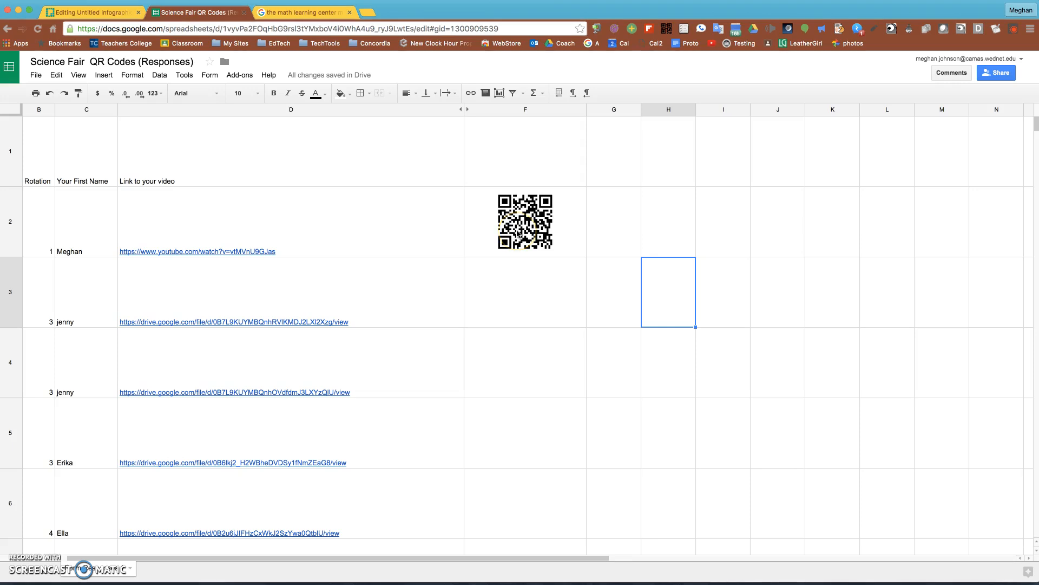
mouse_move(559, 232)
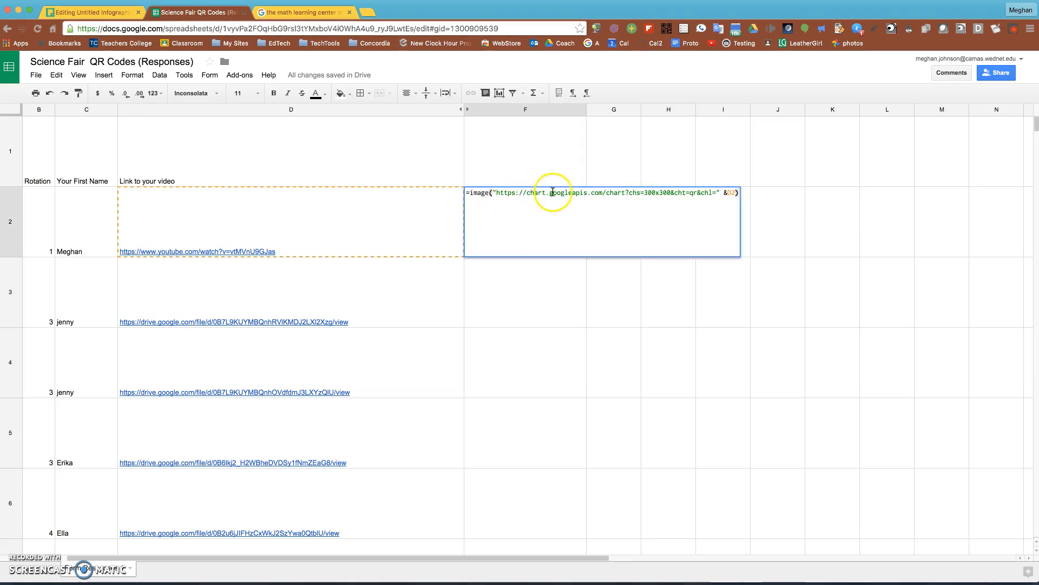
key(Return)
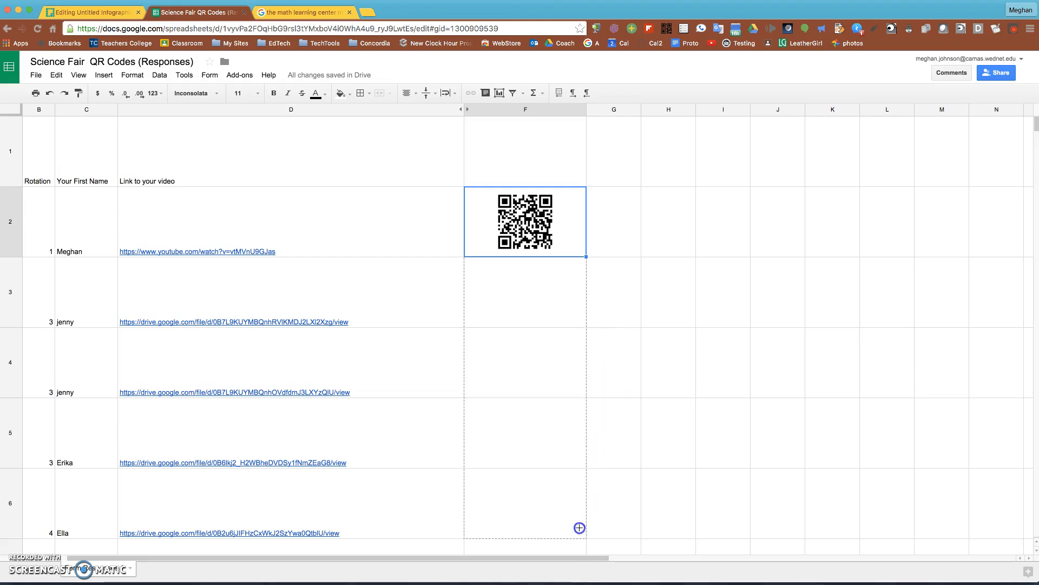
scroll(down, 3)
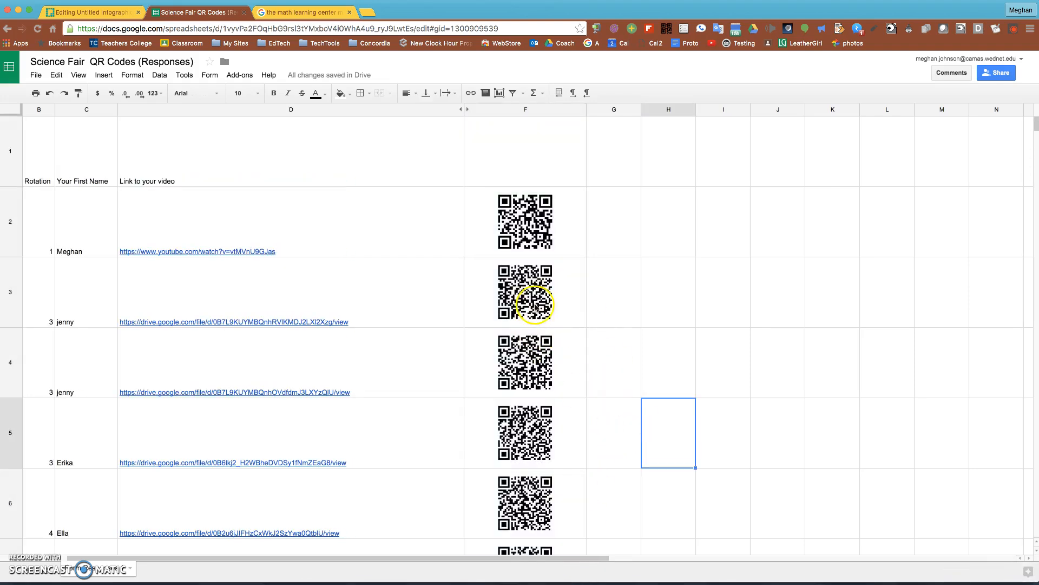
mouse_move(196, 320)
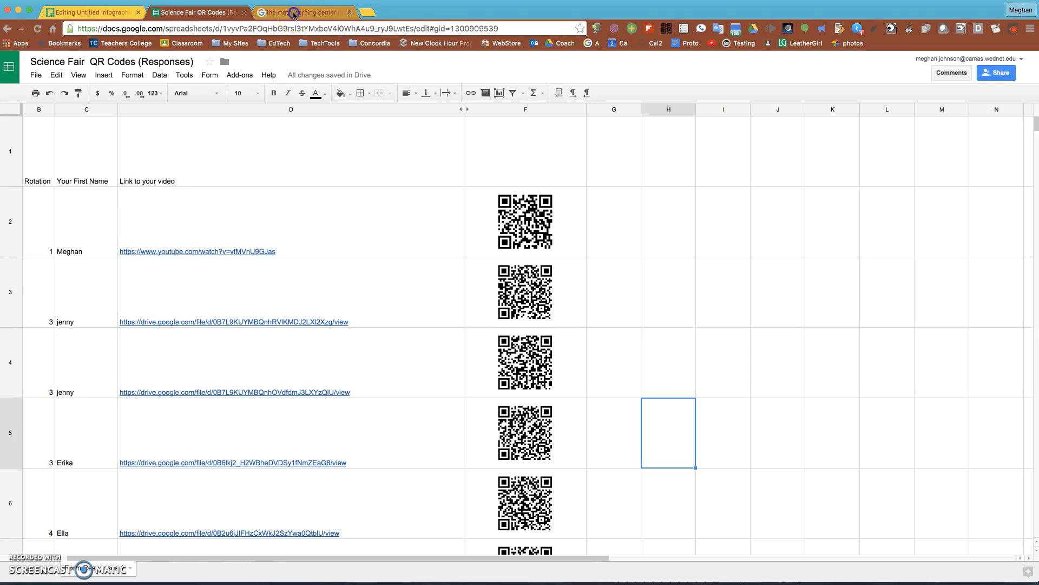
From the search results, enter the Math Learning Center app catalog and reach Geoboard in the Free Apps list
click(303, 12)
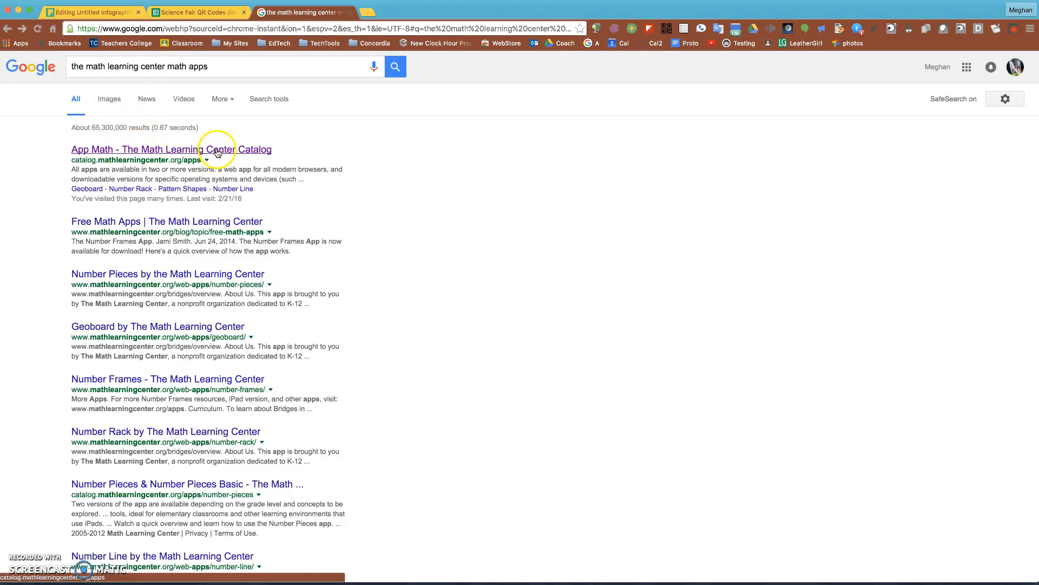
click(170, 149)
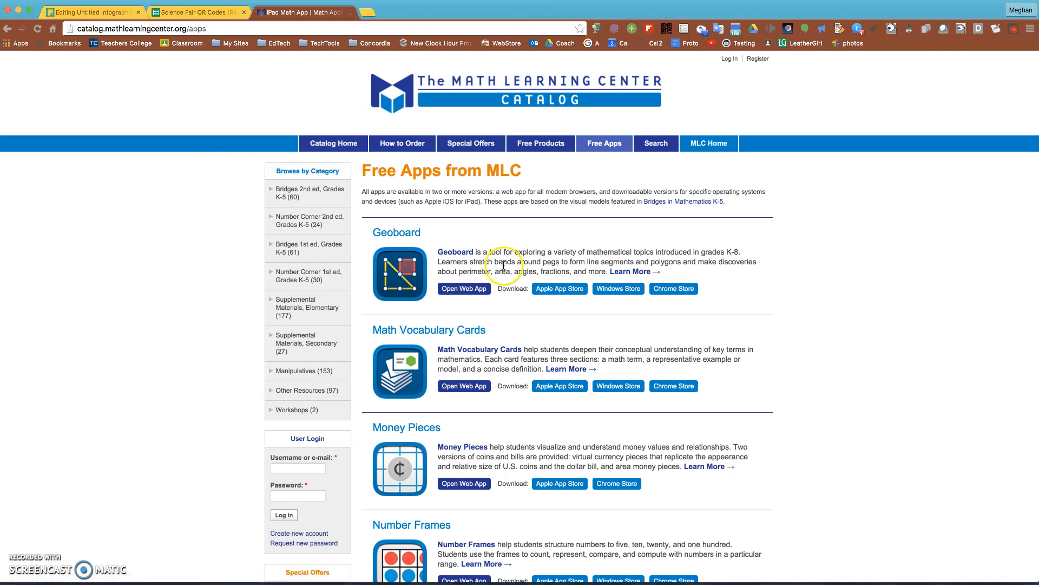
scroll(down, 3)
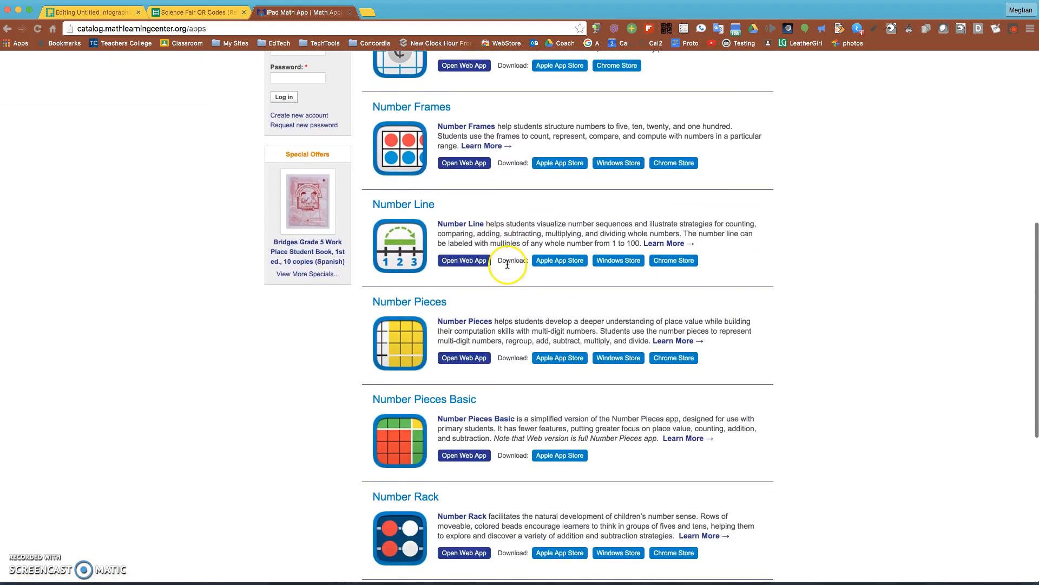
scroll(up, 3)
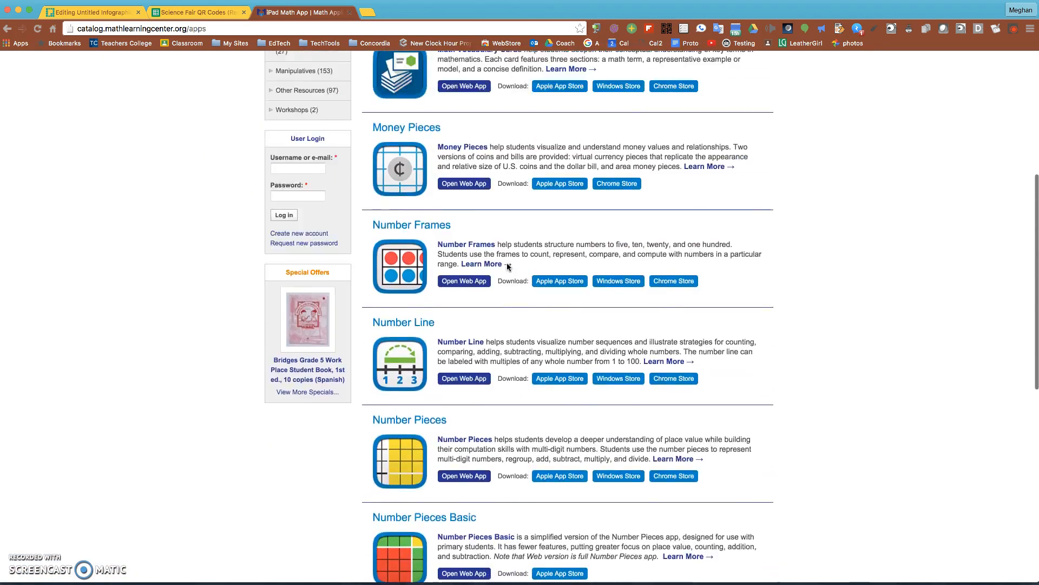
scroll(up, 3)
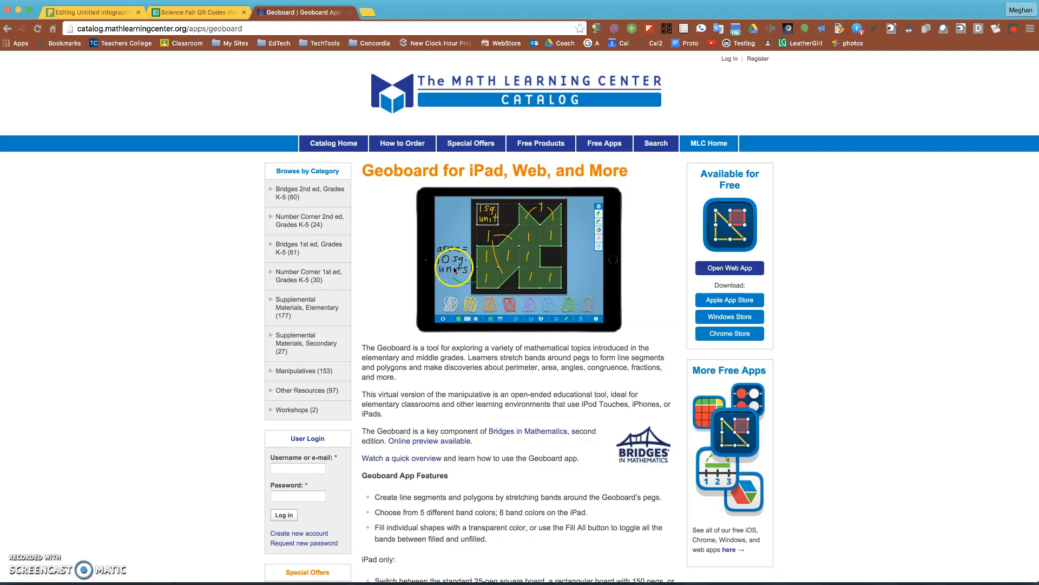
Launch the Geoboard web app via Open Web App on its catalog page
click(729, 268)
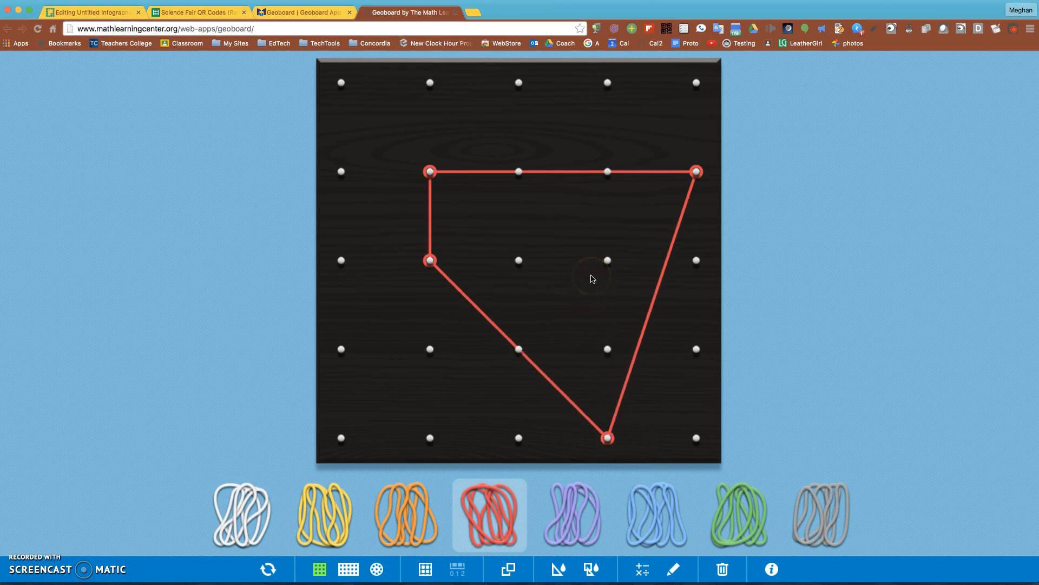
Draw red pen lines dividing the rubber-band shape into regions numbered 3, 2 and 1
click(674, 568)
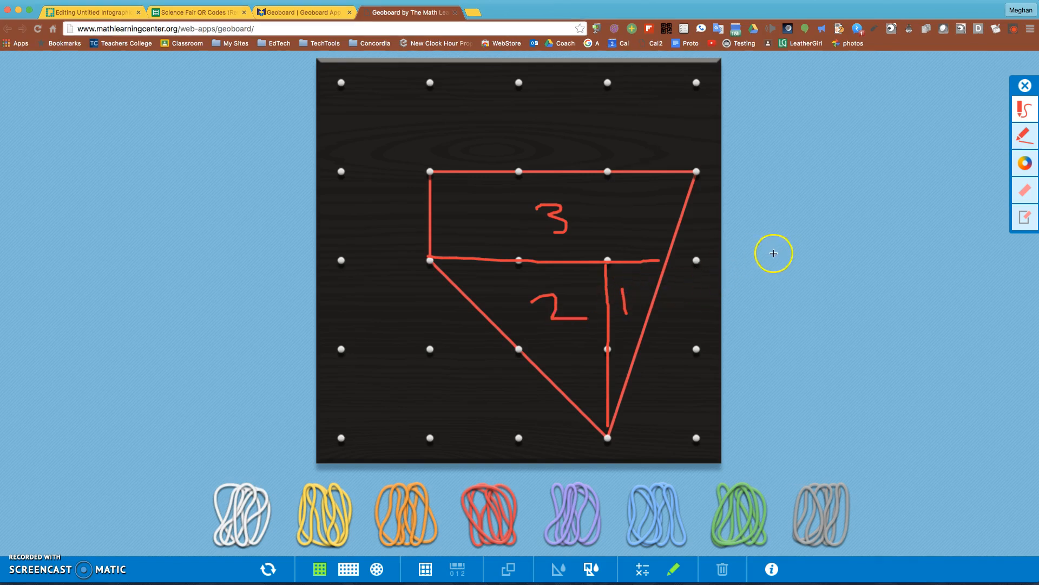
mouse_move(769, 253)
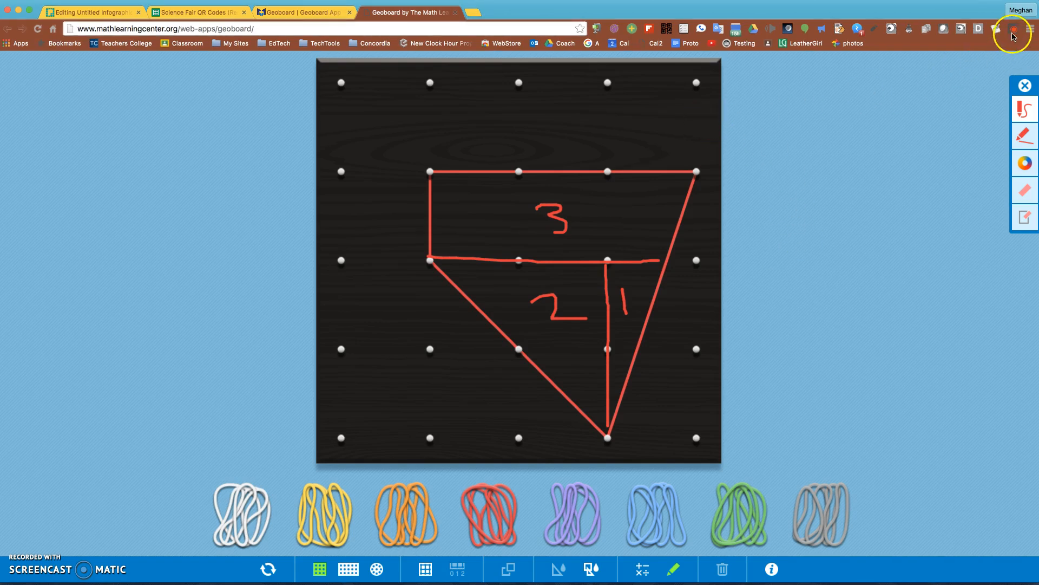
mouse_move(1013, 32)
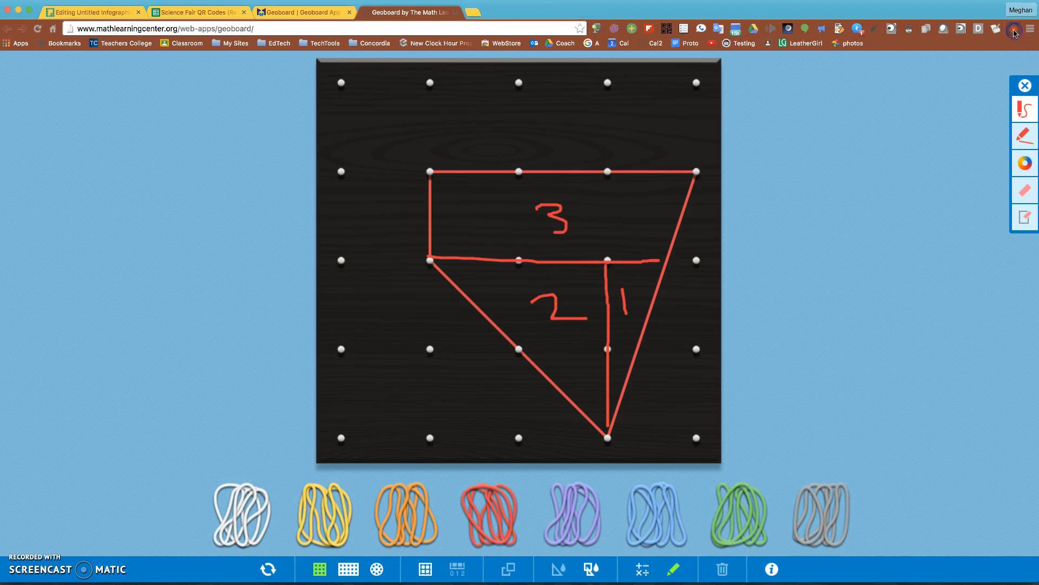
Stop the Screencastify desktop recording and let the 3:38 Untitled Screencast load in the viewer
click(1014, 28)
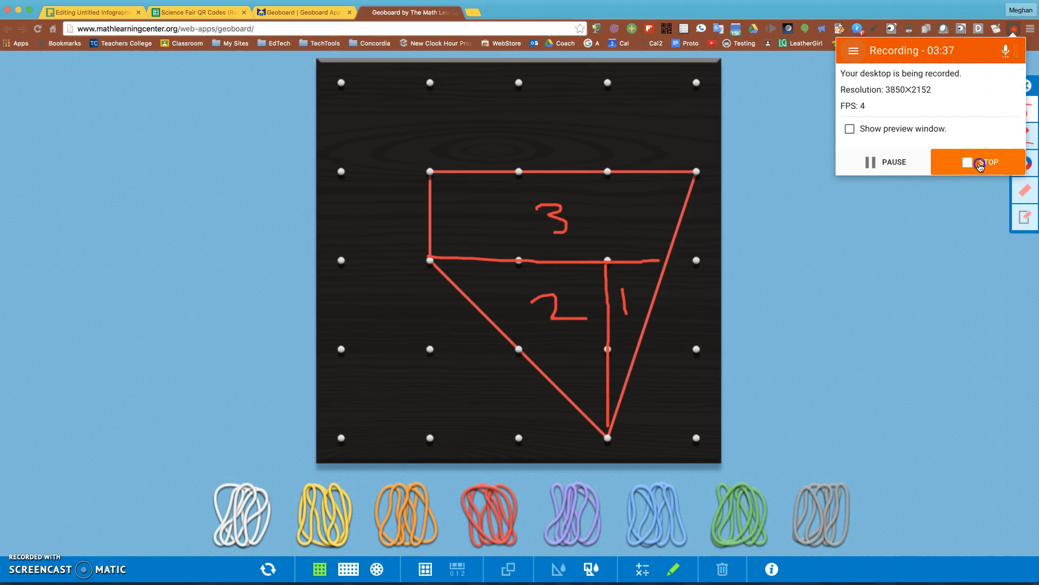
click(980, 162)
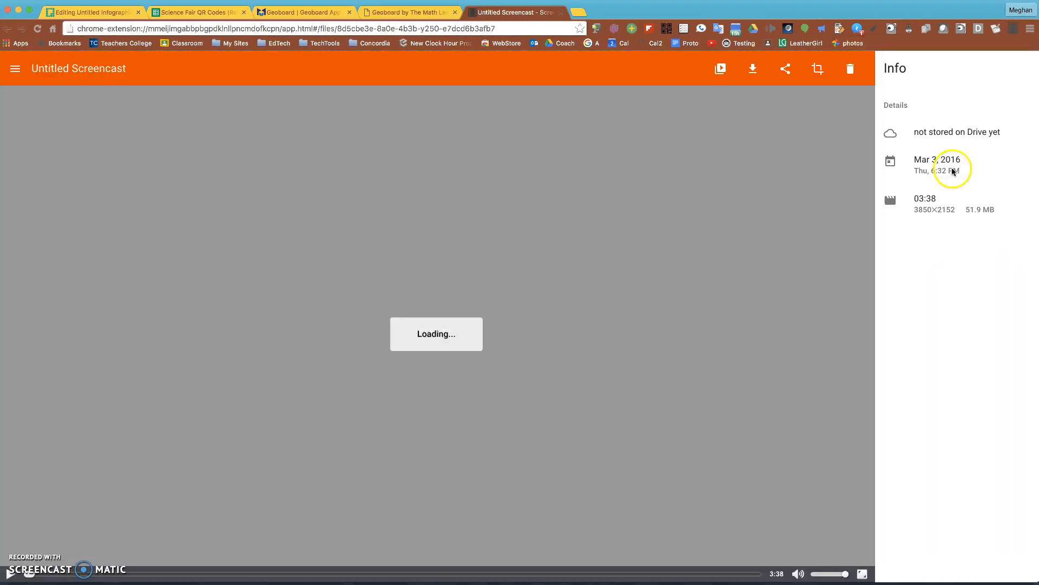
click(94, 12)
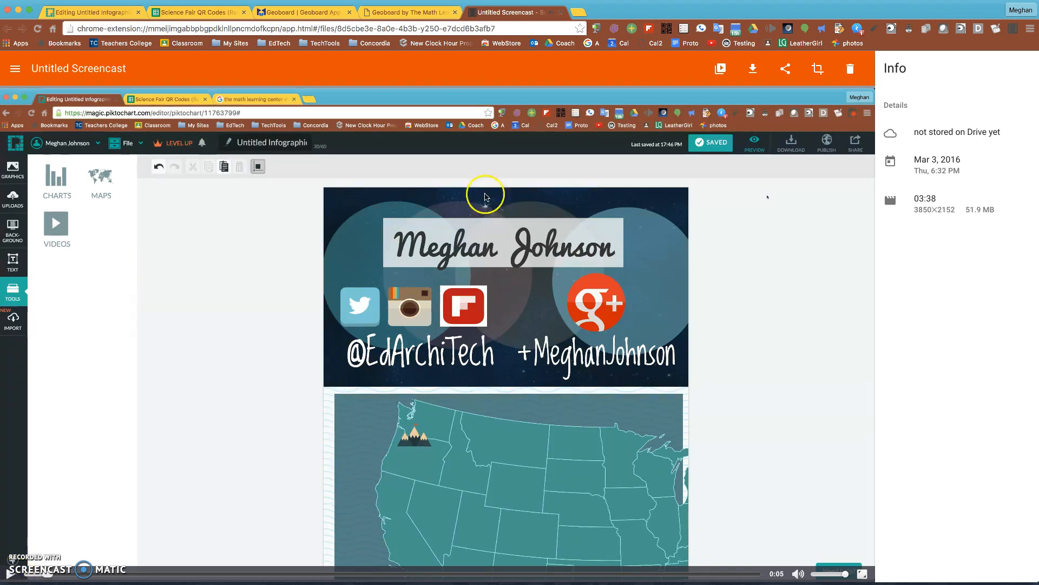
mouse_move(794, 59)
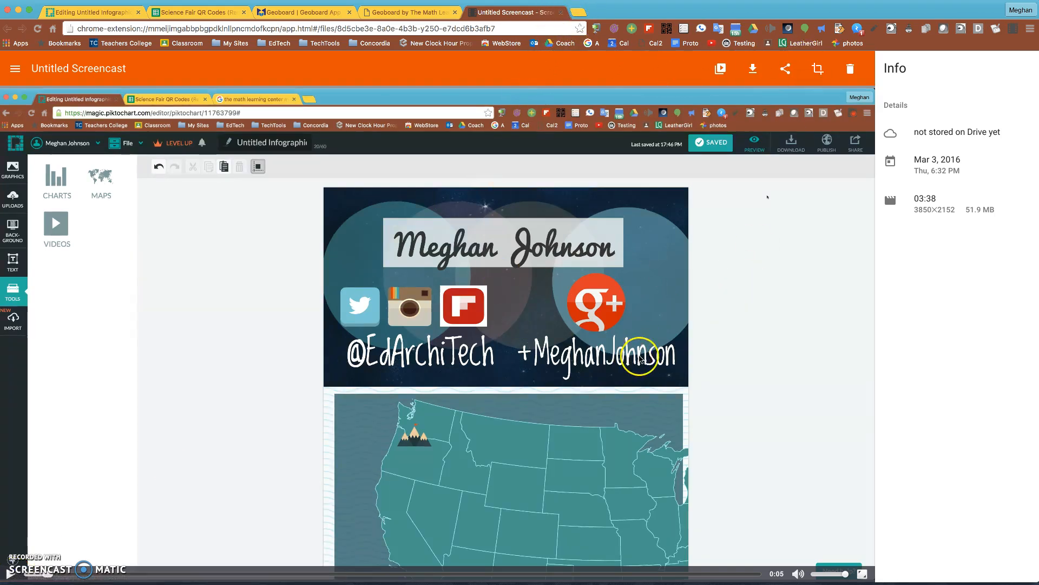
mouse_move(851, 68)
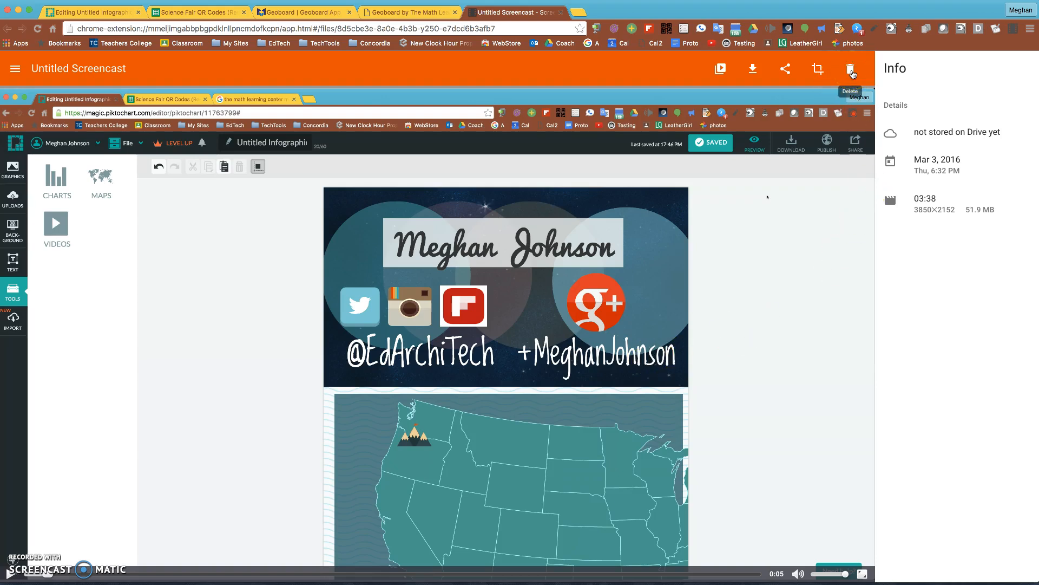
mouse_move(825, 68)
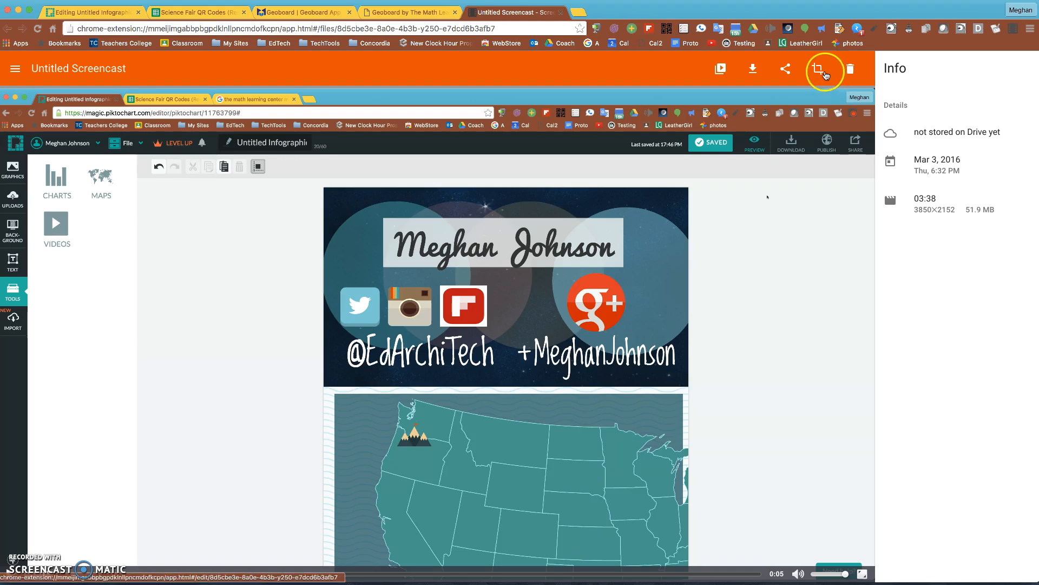
mouse_move(825, 69)
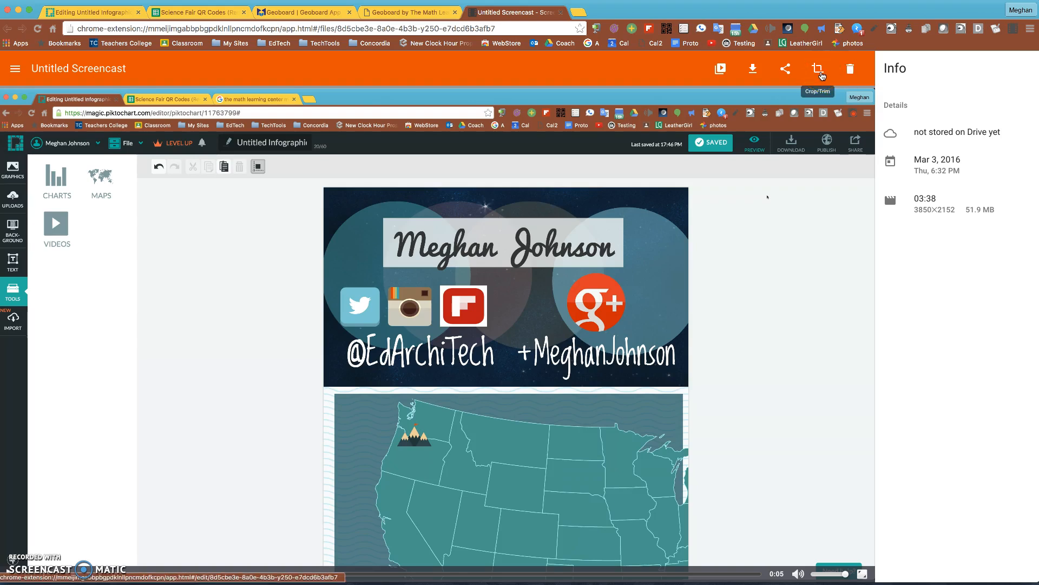
mouse_move(786, 69)
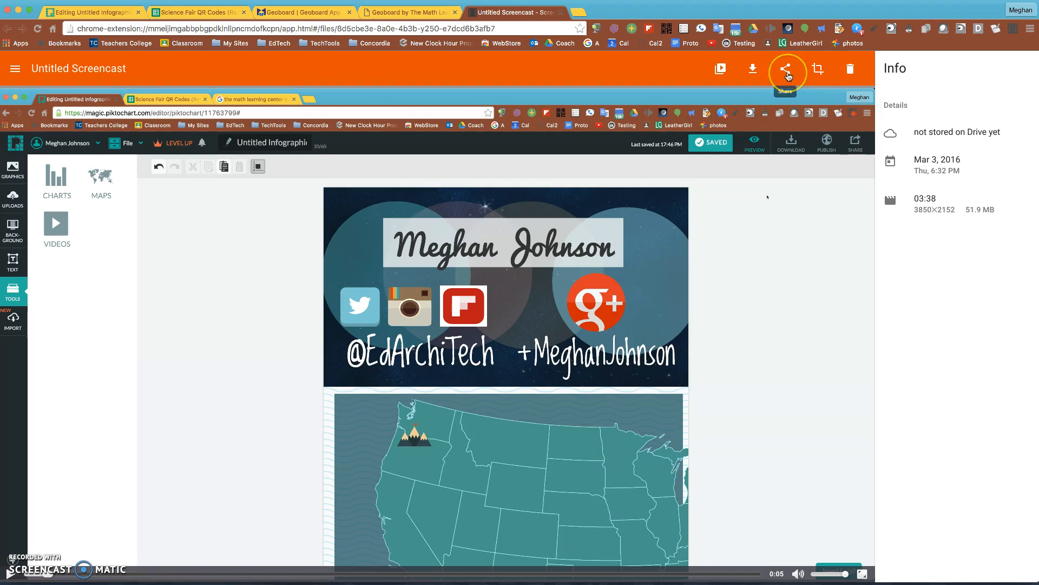
Upload the screencast to Google Drive, set privacy to Unlisted, copy its link and dismiss the dialog
click(786, 69)
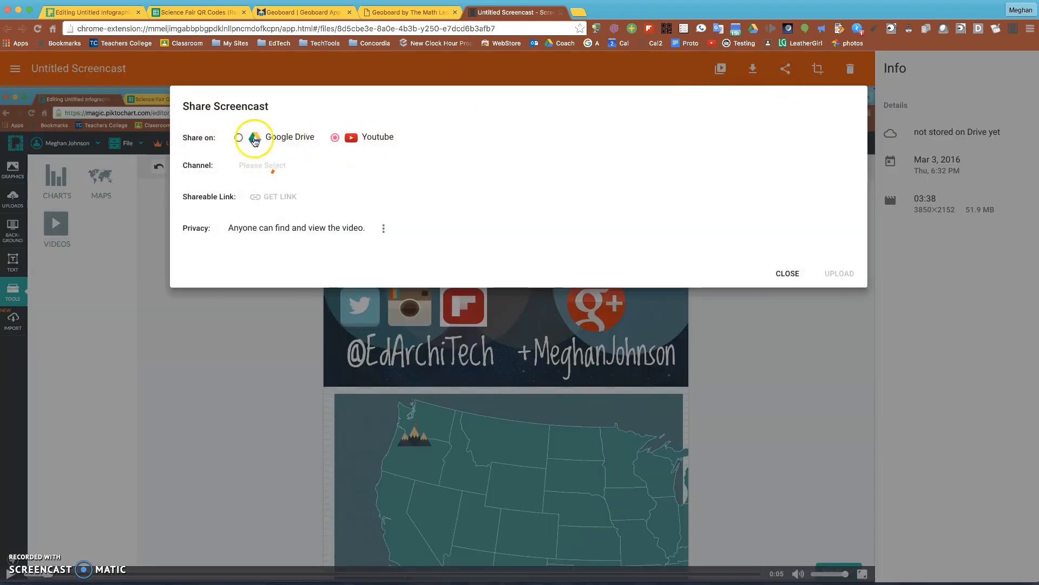
click(238, 137)
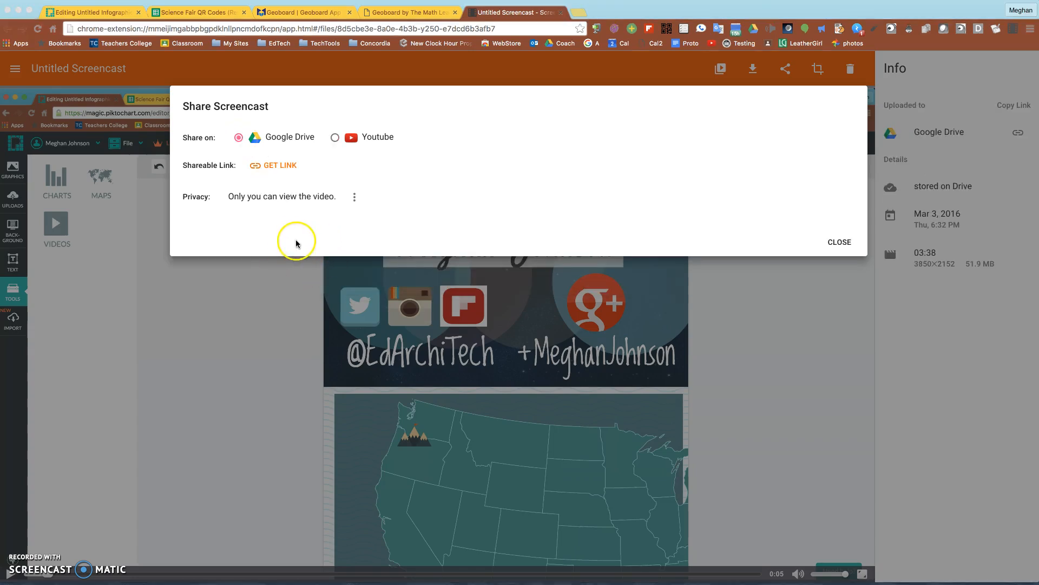
mouse_move(354, 170)
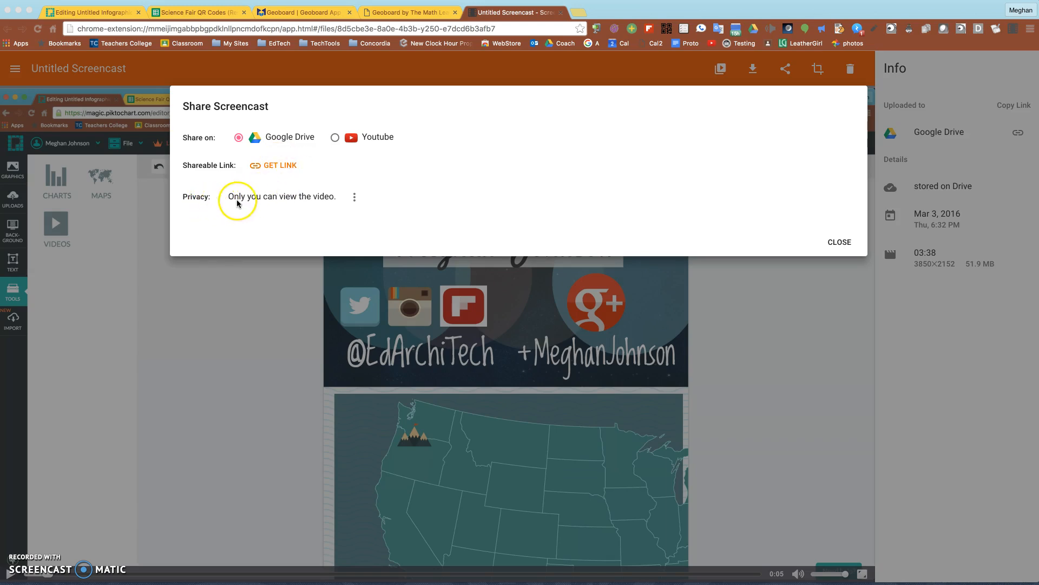
mouse_move(356, 197)
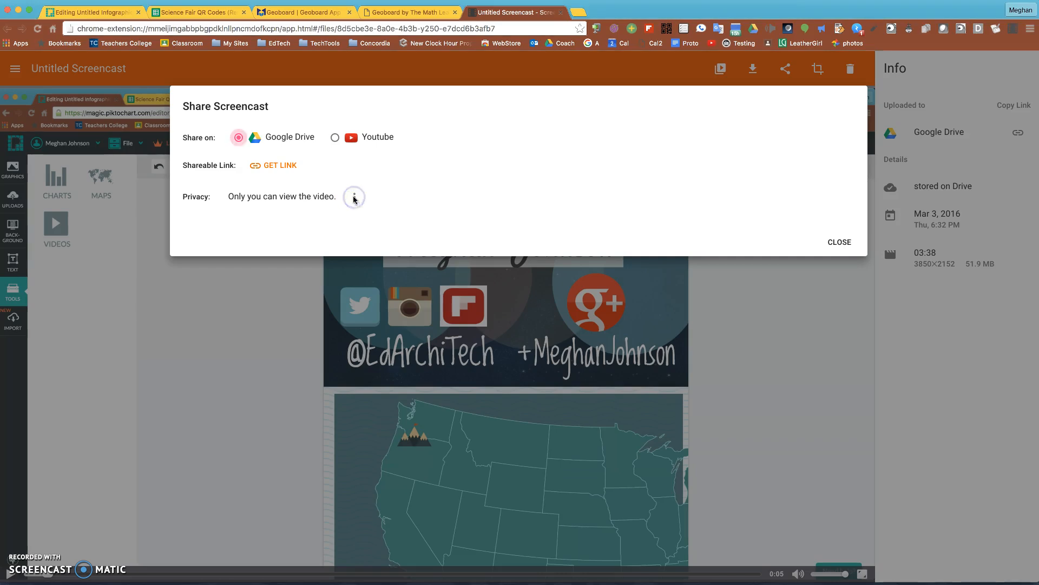
click(353, 196)
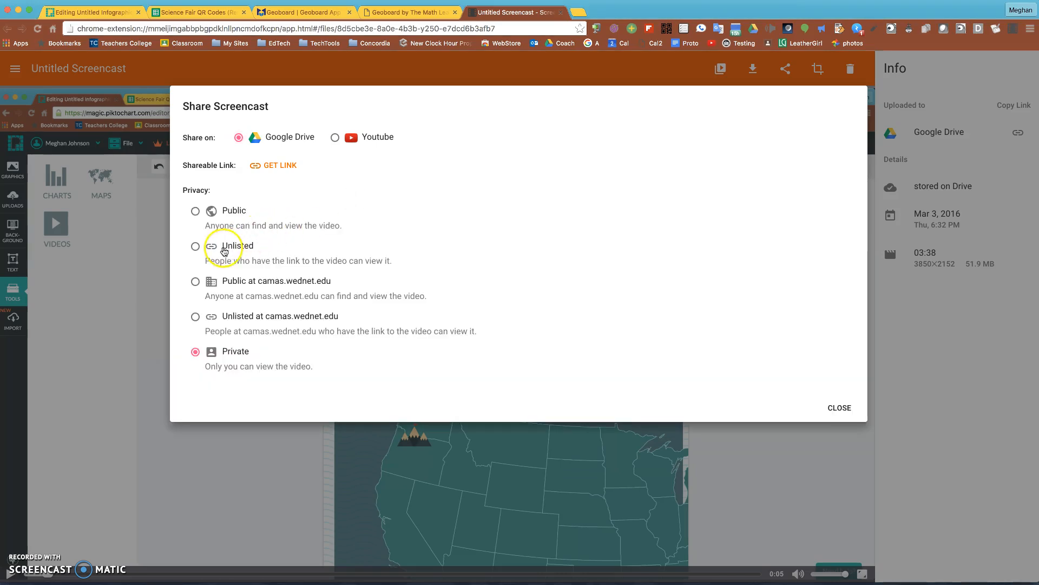
click(196, 246)
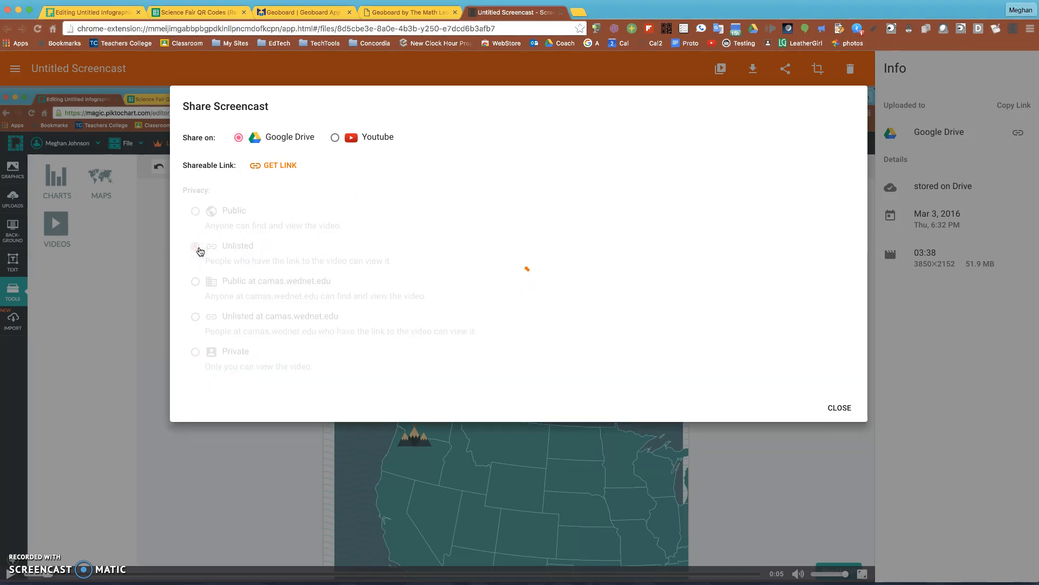
click(278, 165)
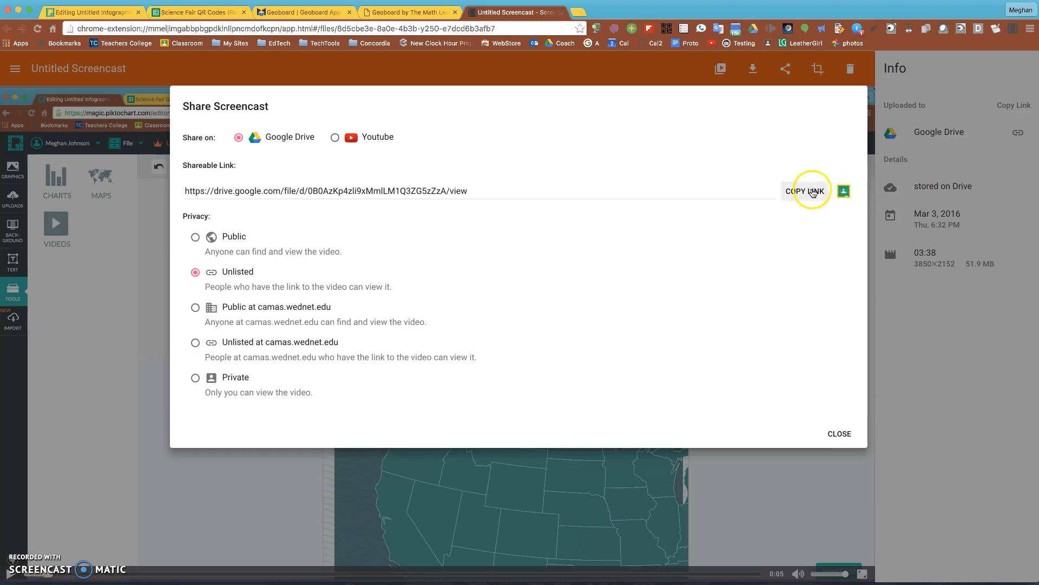
mouse_move(844, 191)
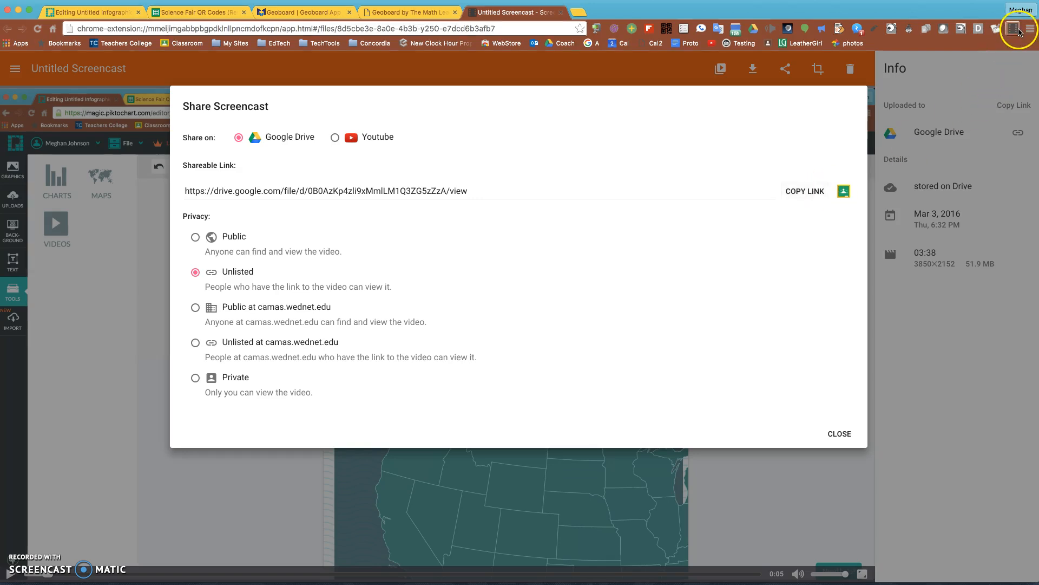
mouse_move(1020, 31)
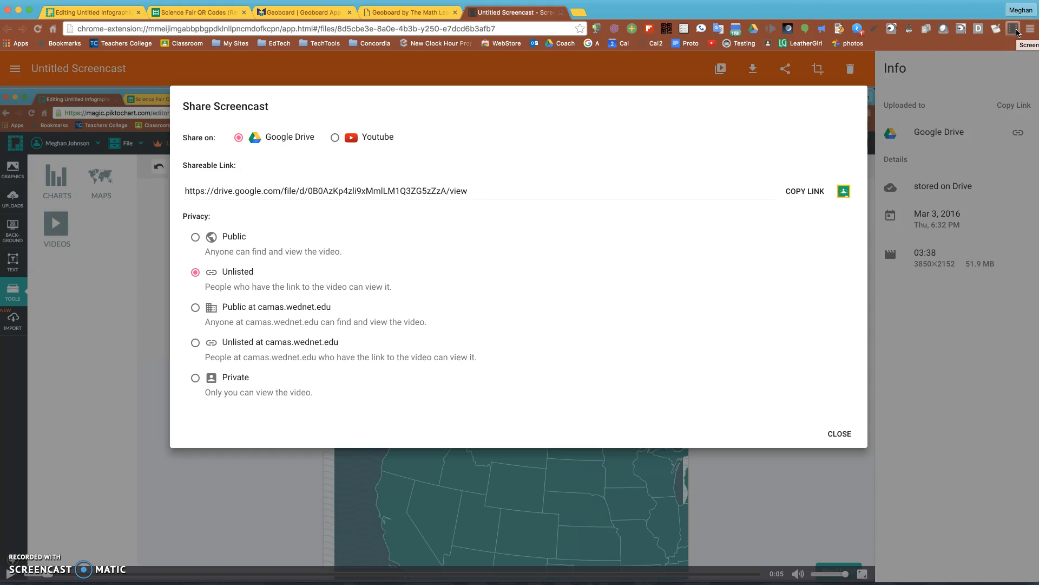
click(838, 433)
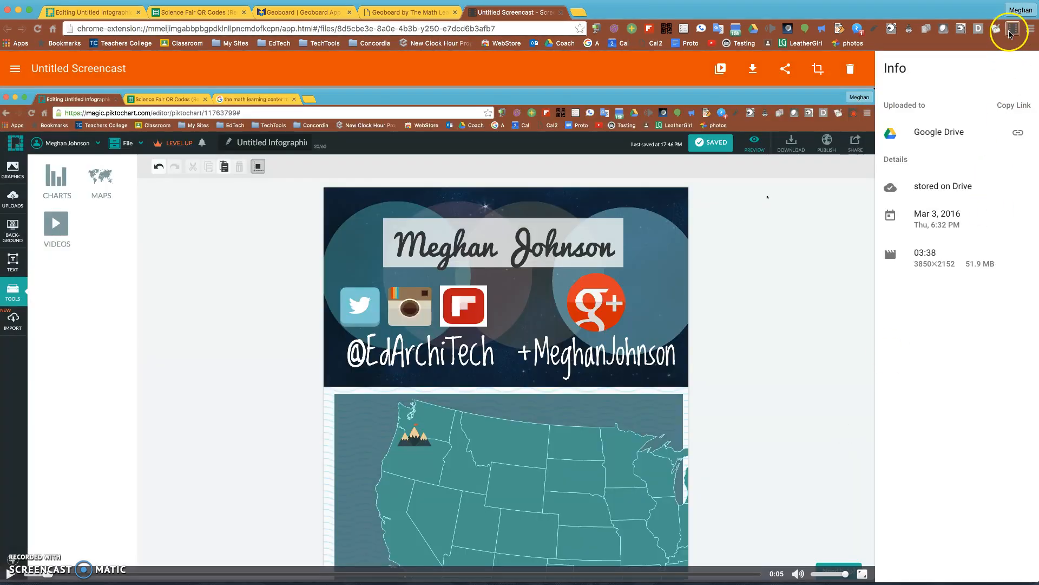
From the Screencastify extension popup, go to the Your Recordings gallery of saved screencasts
click(1012, 28)
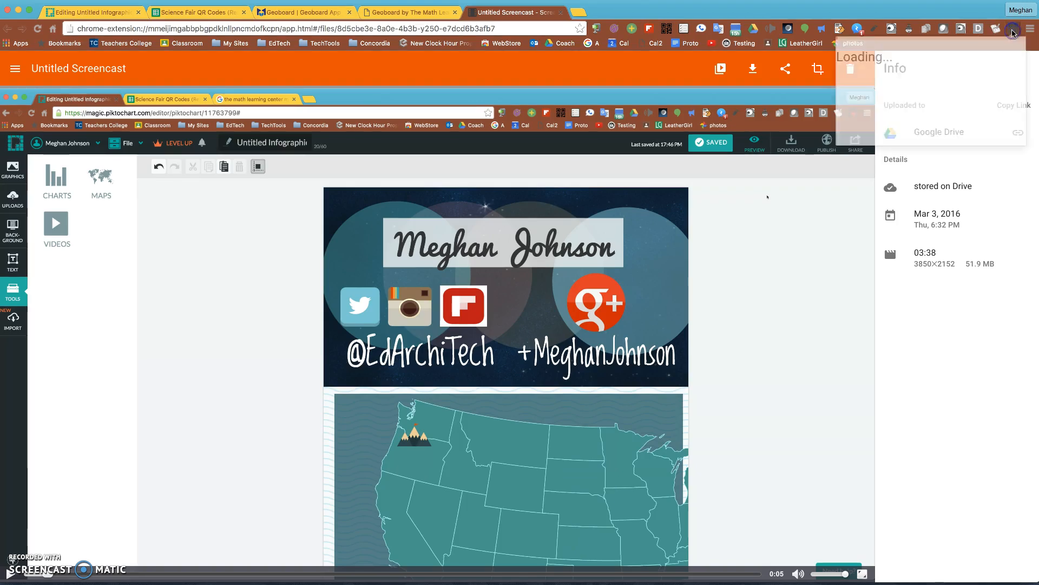
click(1012, 29)
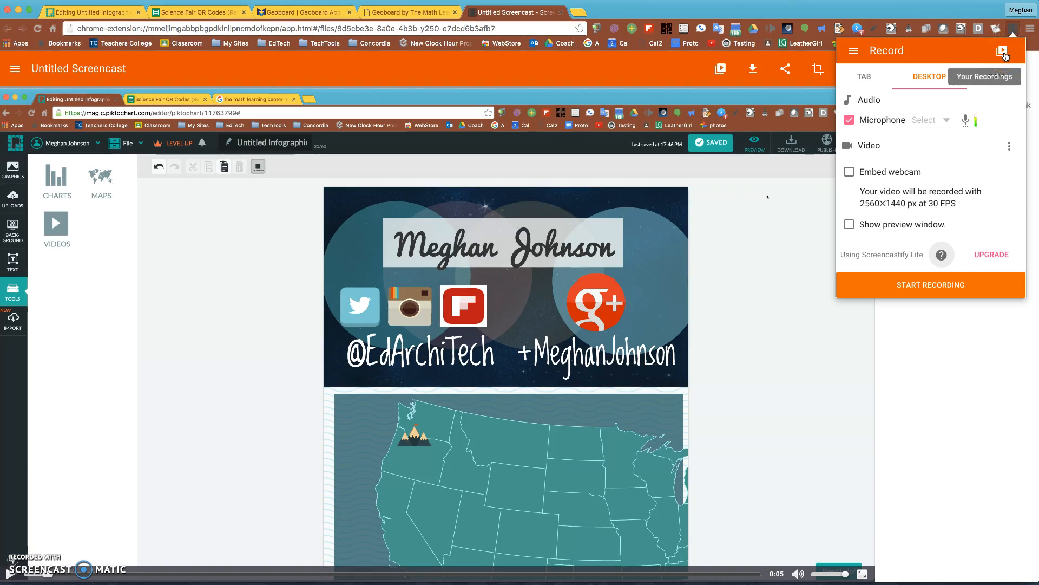
click(985, 75)
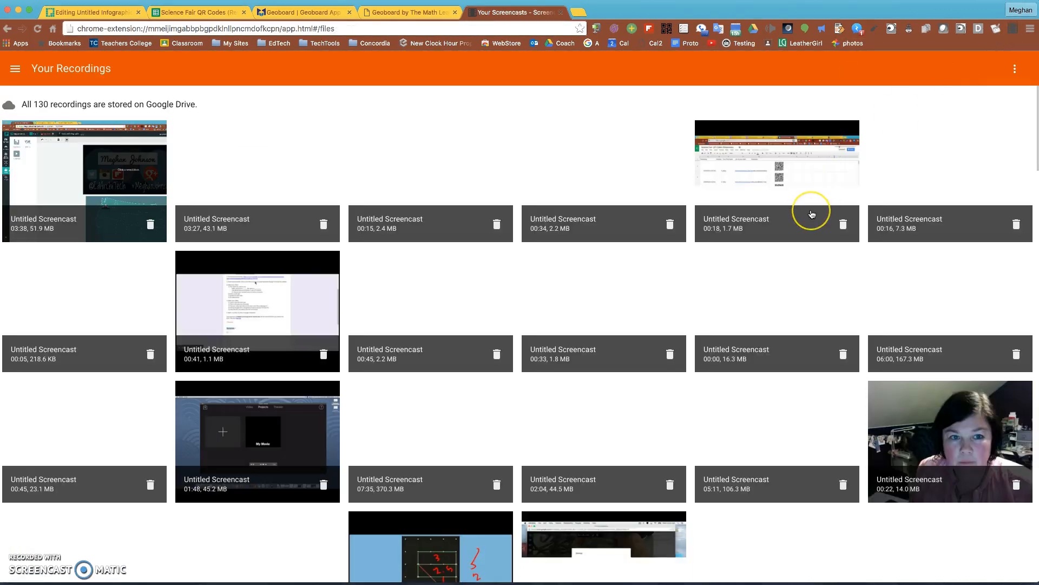
scroll(down, 3)
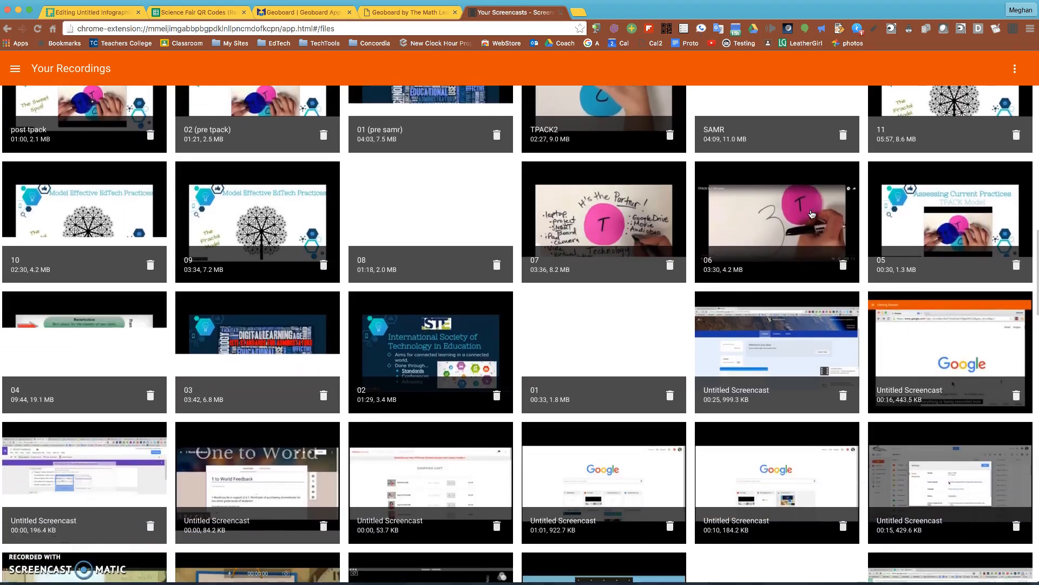
scroll(down, 3)
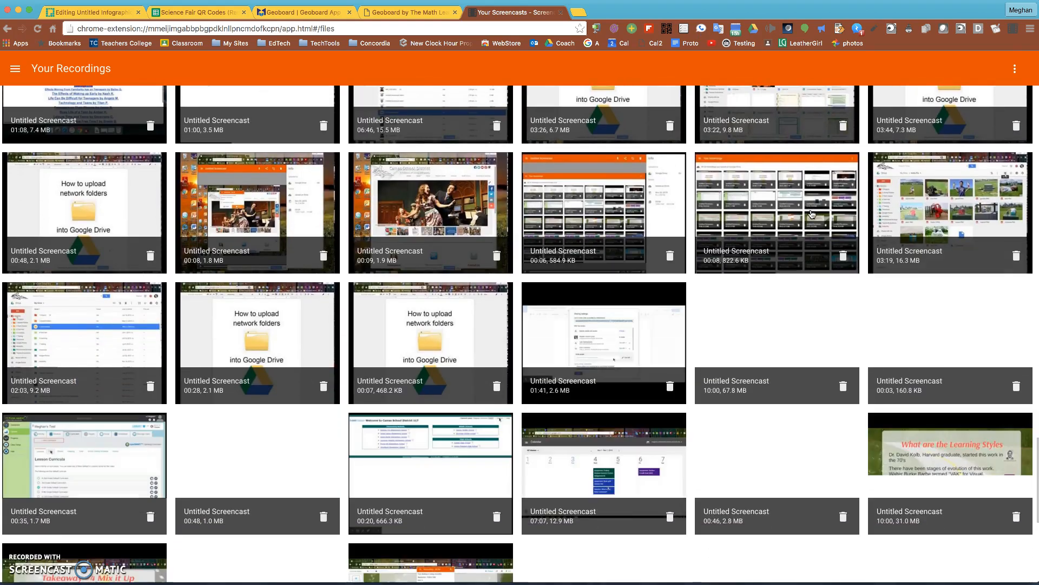